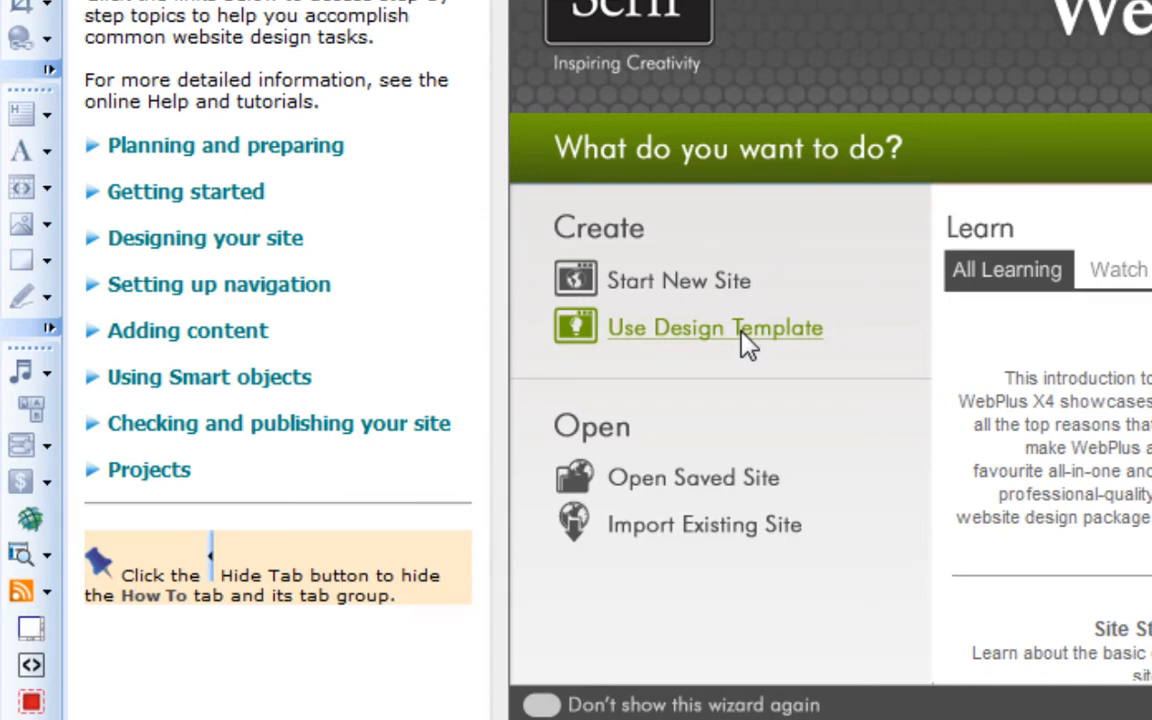
# Start a new site from a design template in the startup wizard.
pyautogui.click(714, 327)
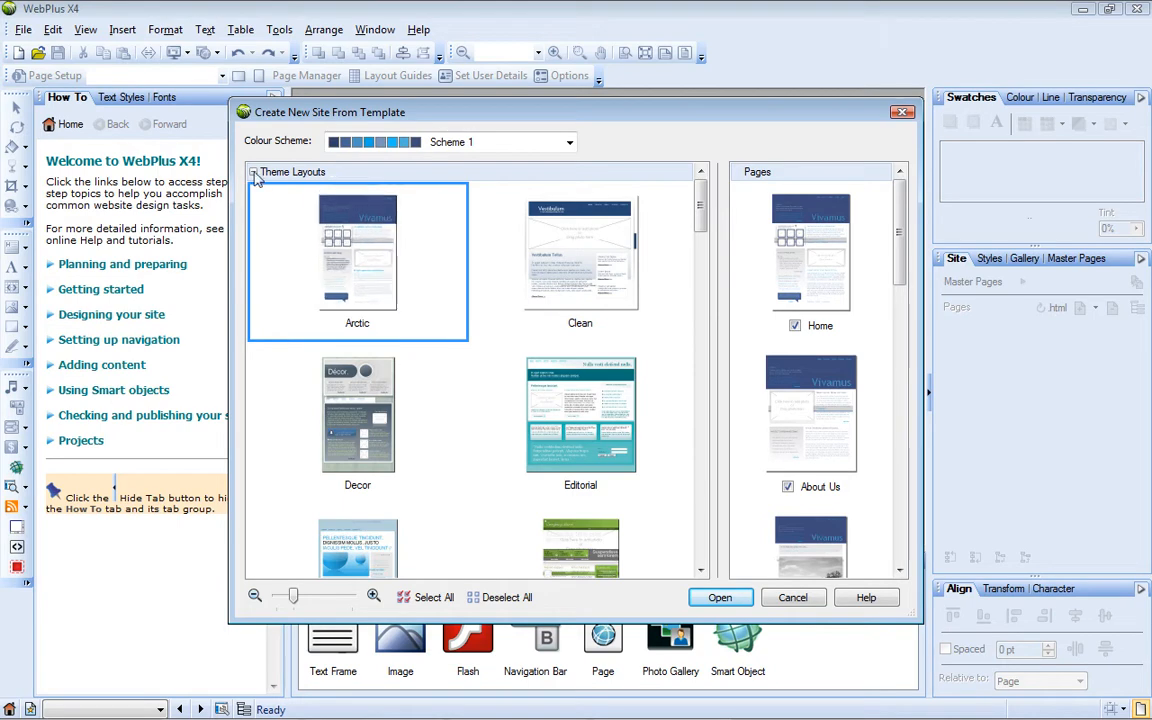
# Browse templates, choosing Reactive in Interest and then Arctic in Theme Layouts.
pyautogui.click(254, 171)
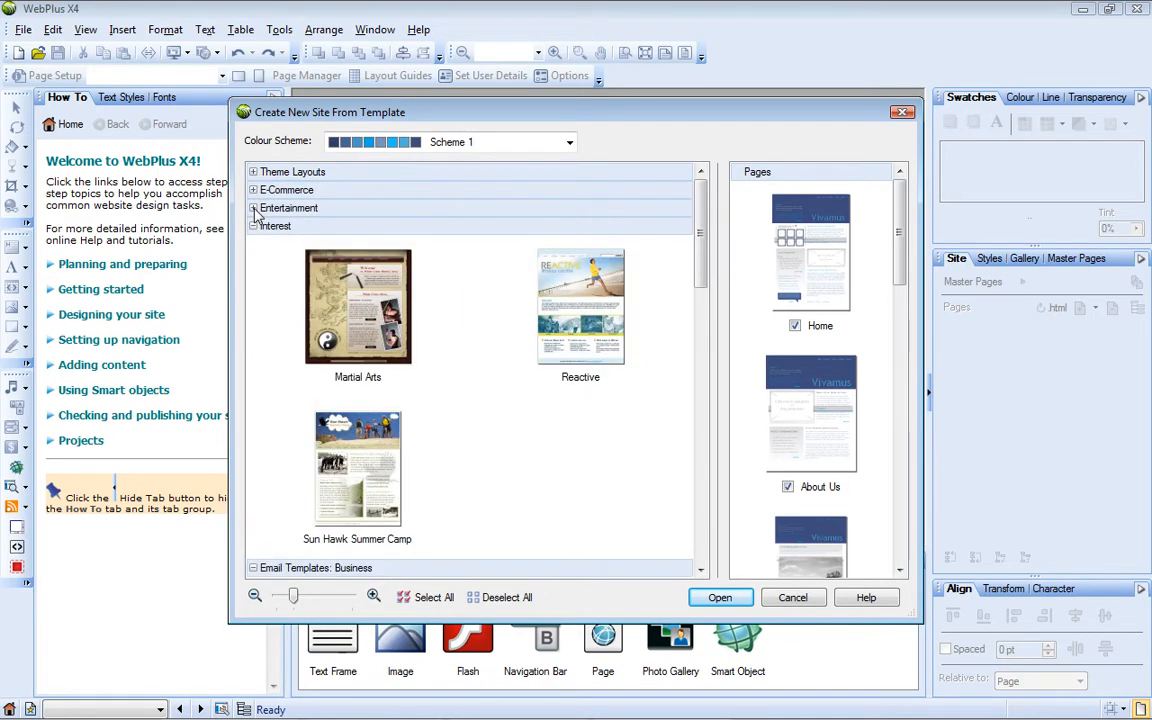
pyautogui.click(580, 310)
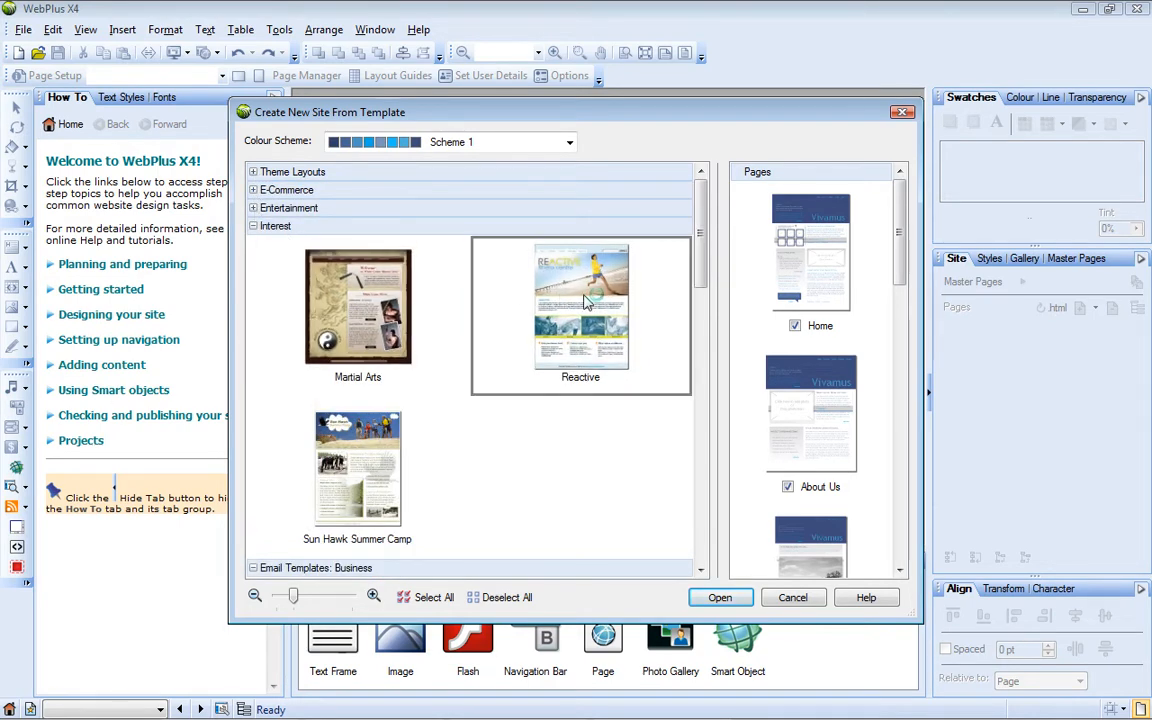
pyautogui.click(580, 310)
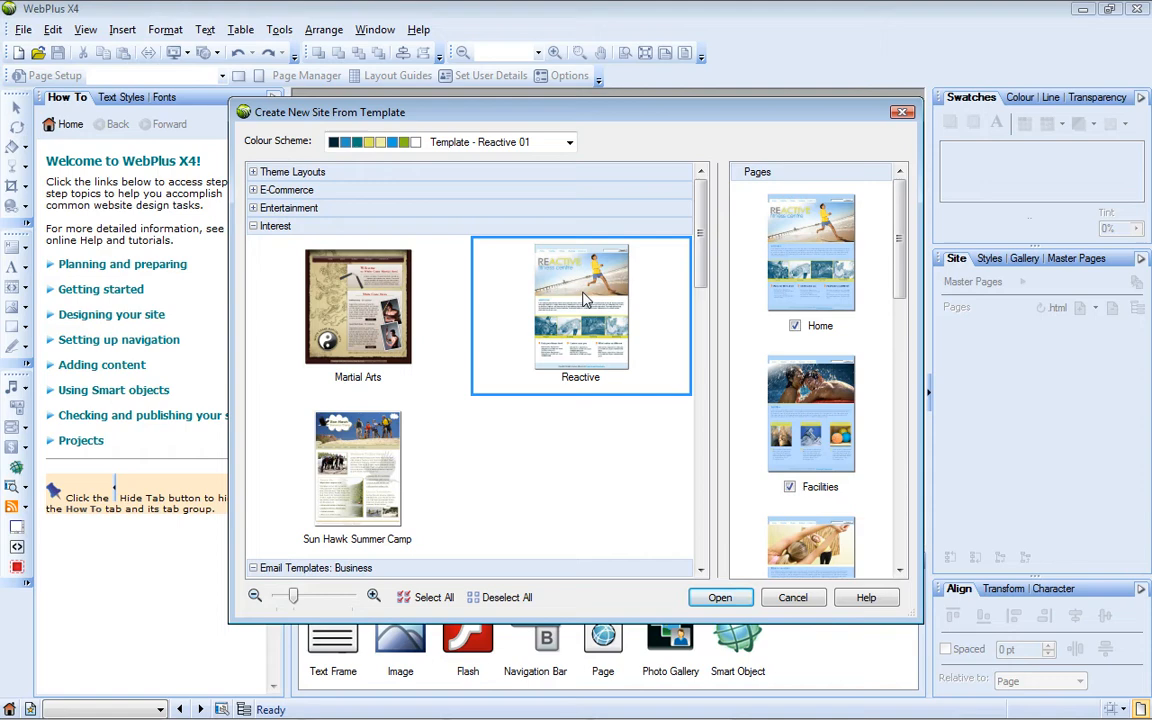
pyautogui.scroll(-3)
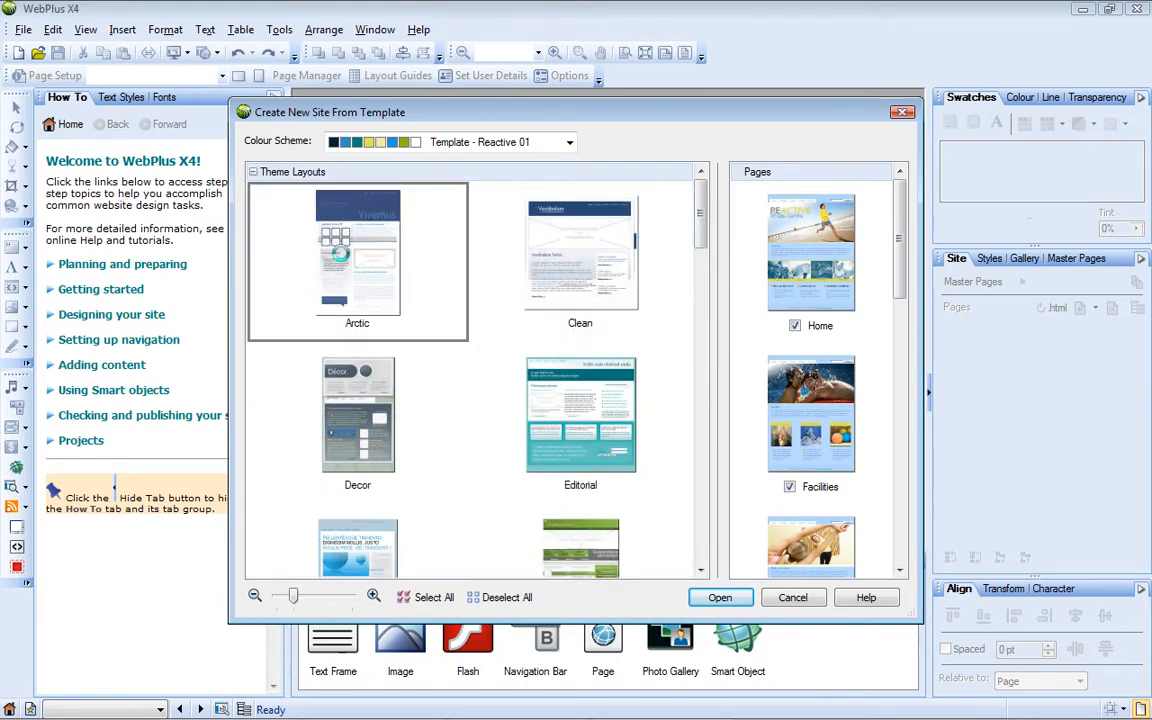
pyautogui.click(357, 255)
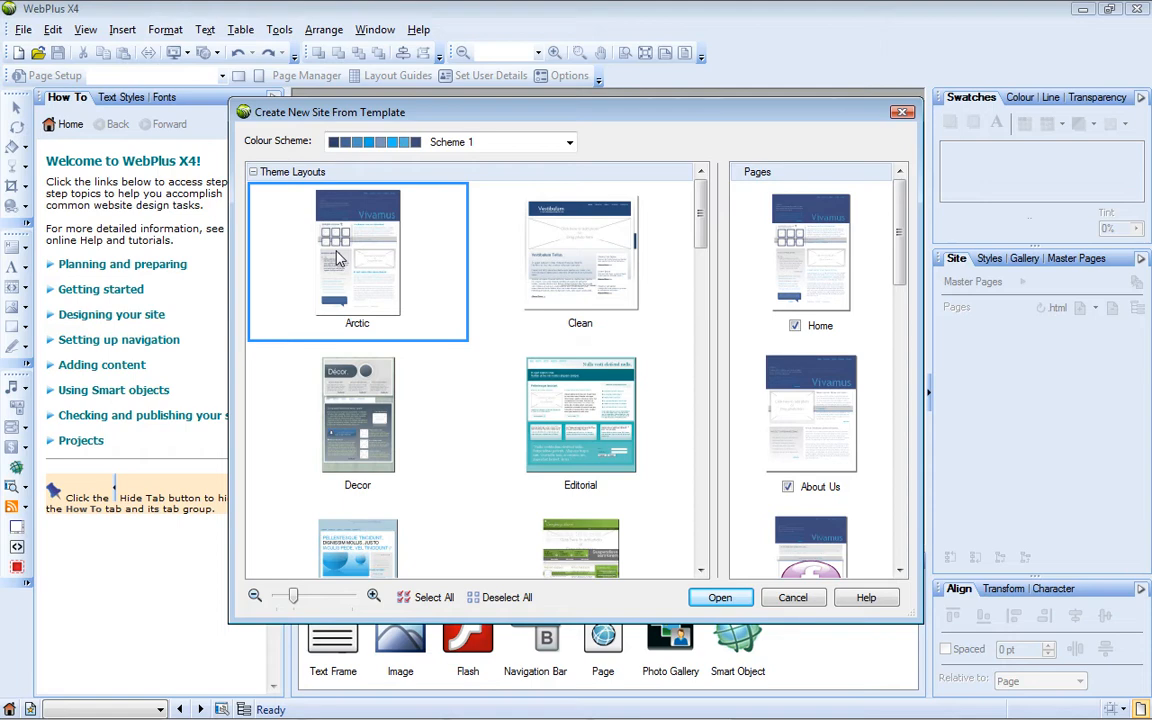
pyautogui.moveTo(270, 193)
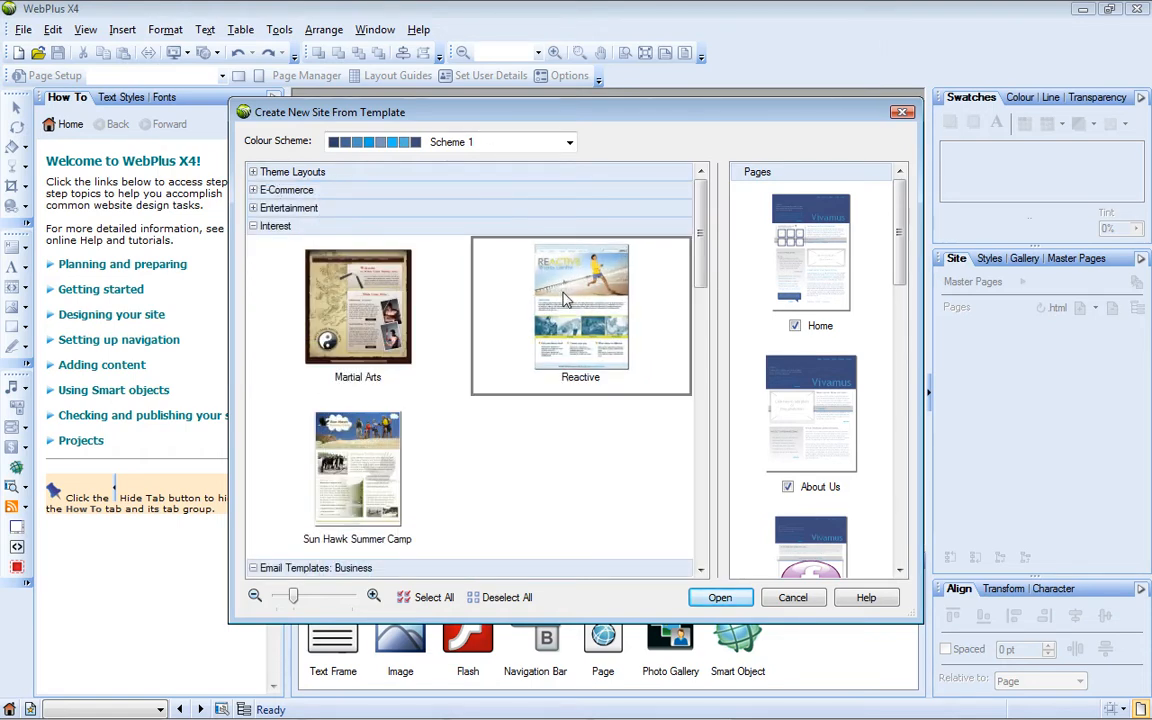
# Select Reactive, check colour schemes, toggle the Facilities page off and on, and create the site.
pyautogui.click(580, 310)
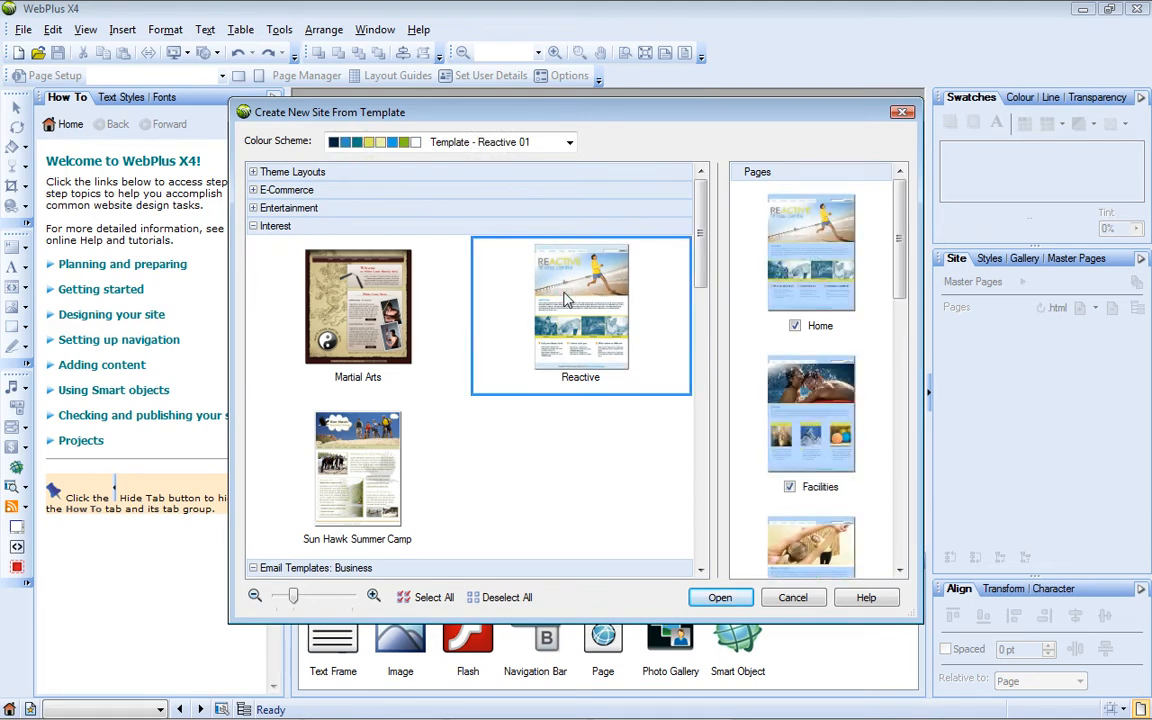
pyautogui.click(569, 141)
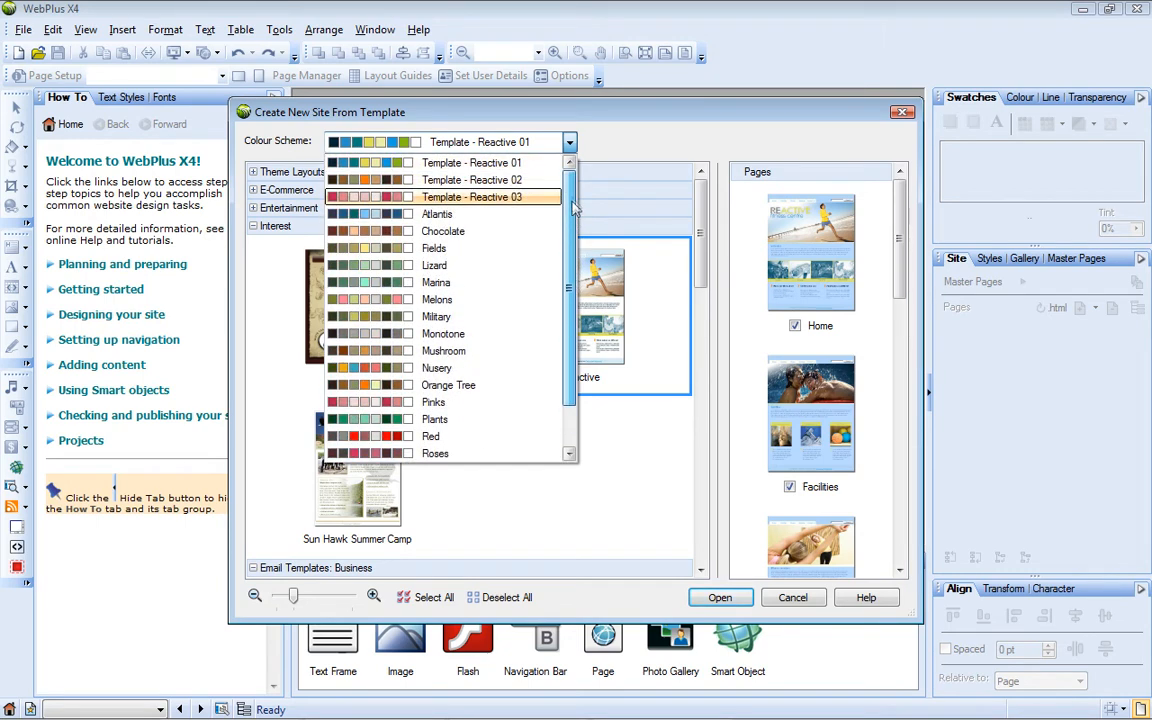
pyautogui.moveTo(565, 205)
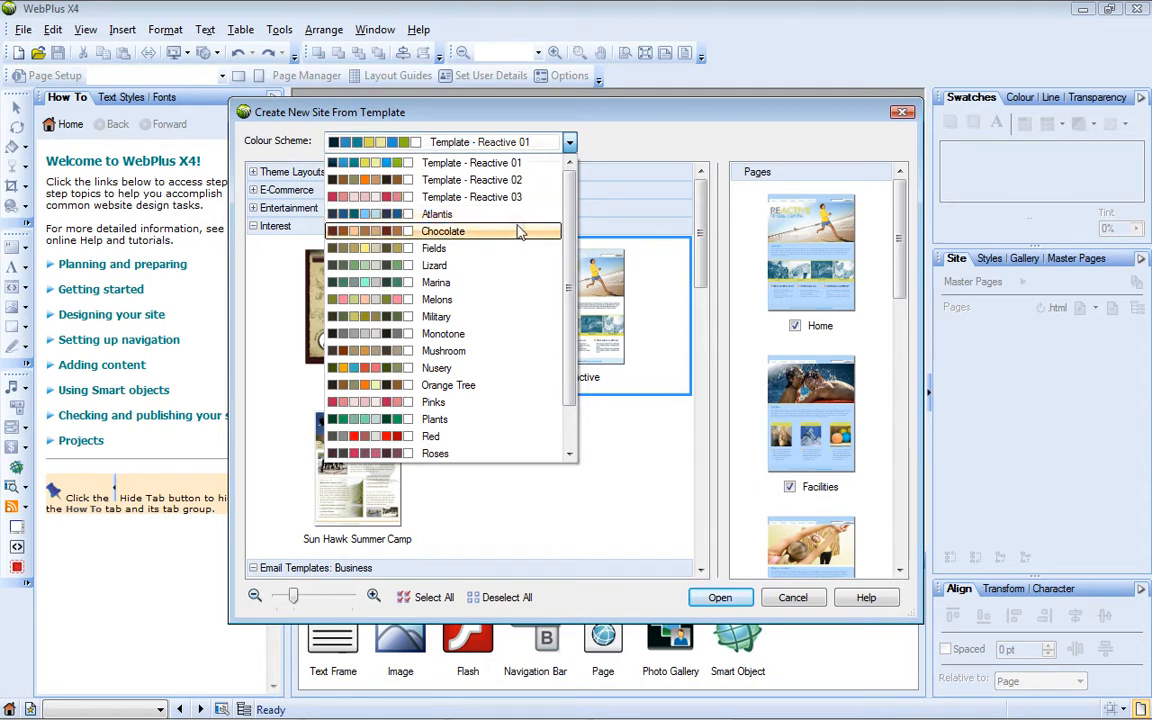
pyautogui.click(443, 231)
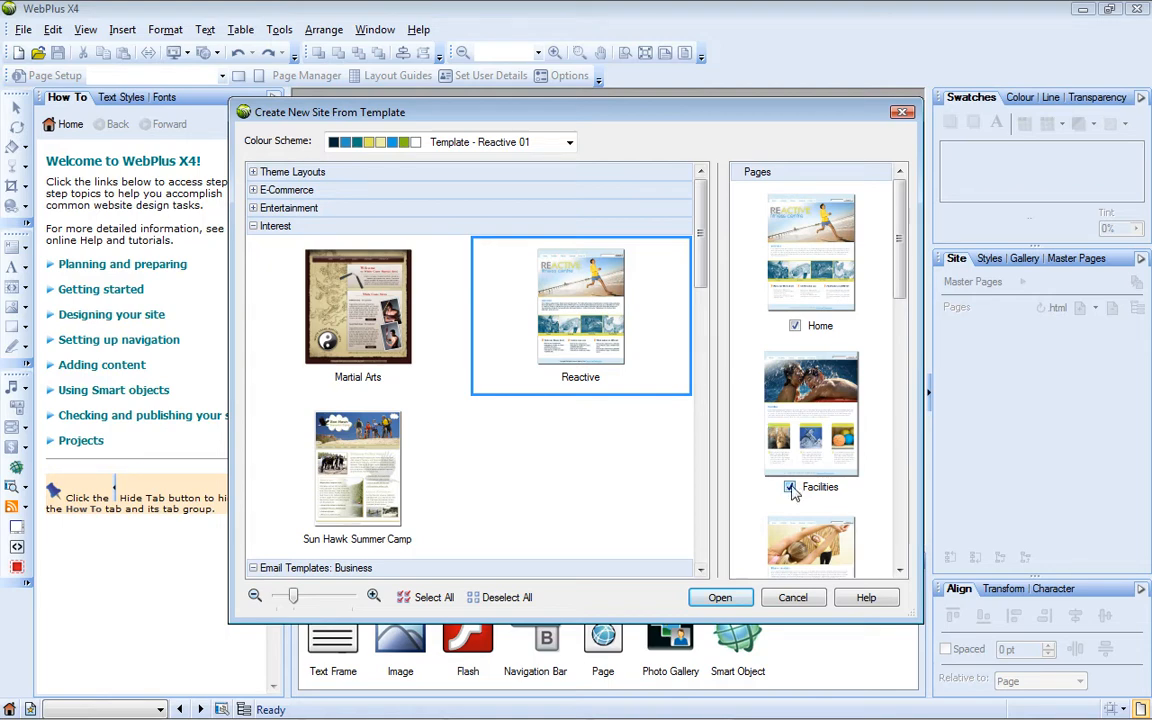
pyautogui.click(792, 487)
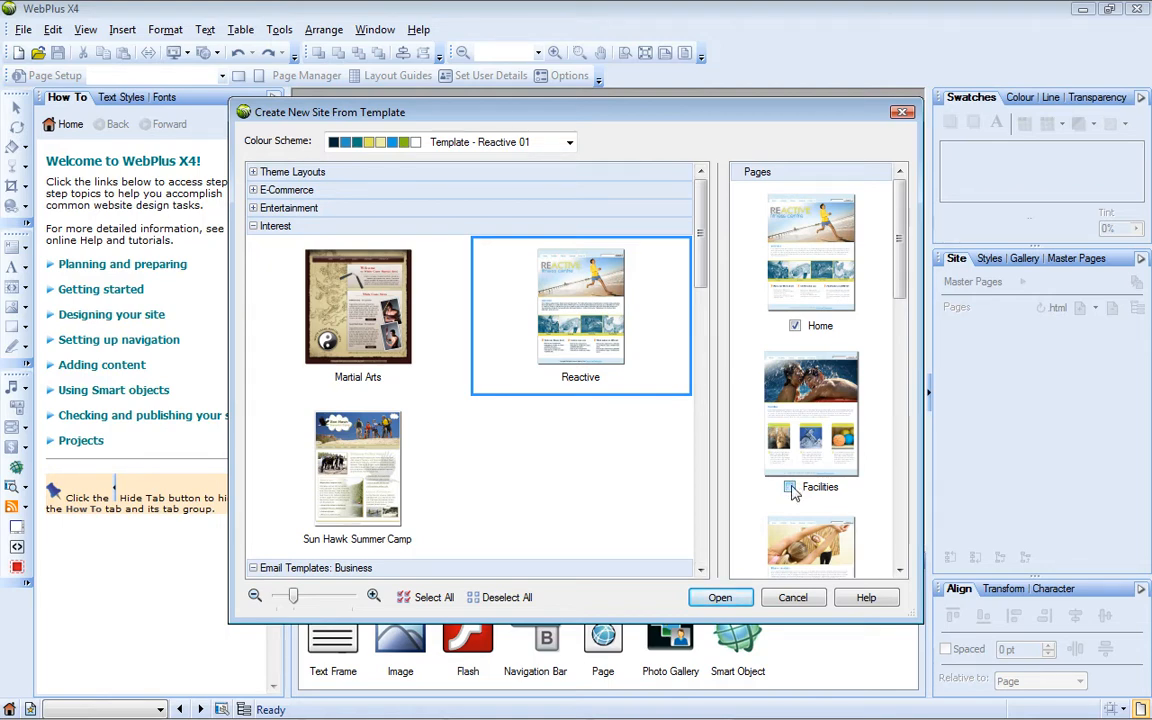
pyautogui.click(719, 597)
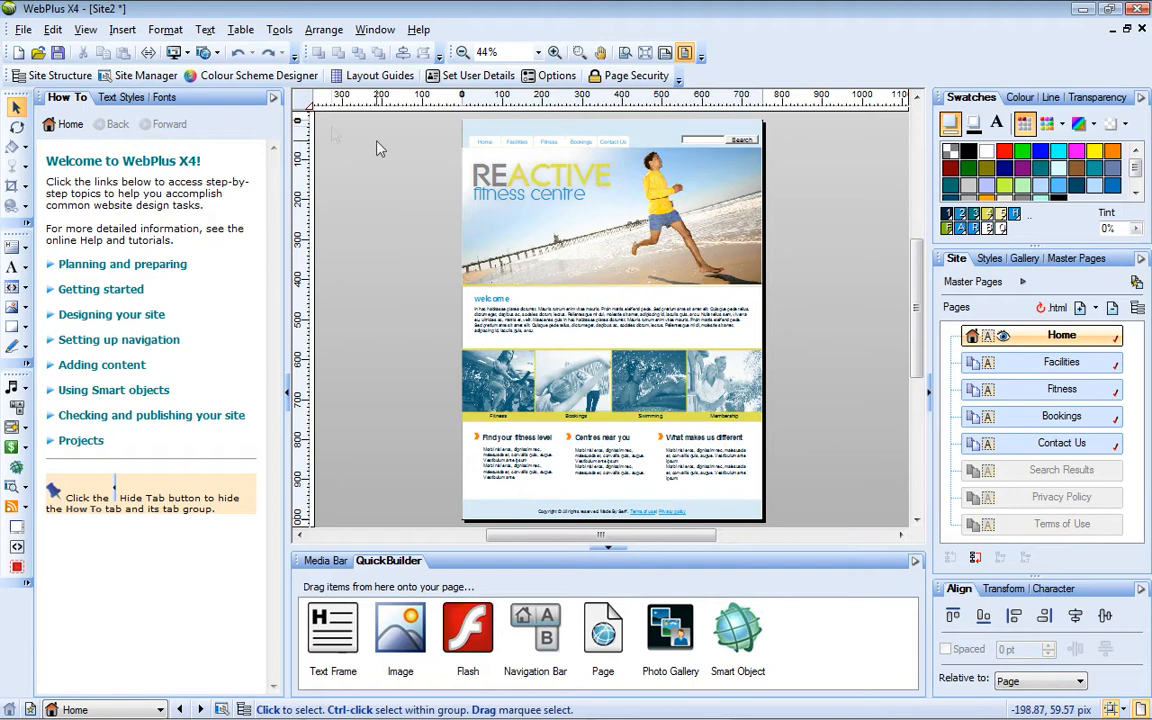
pyautogui.click(181, 53)
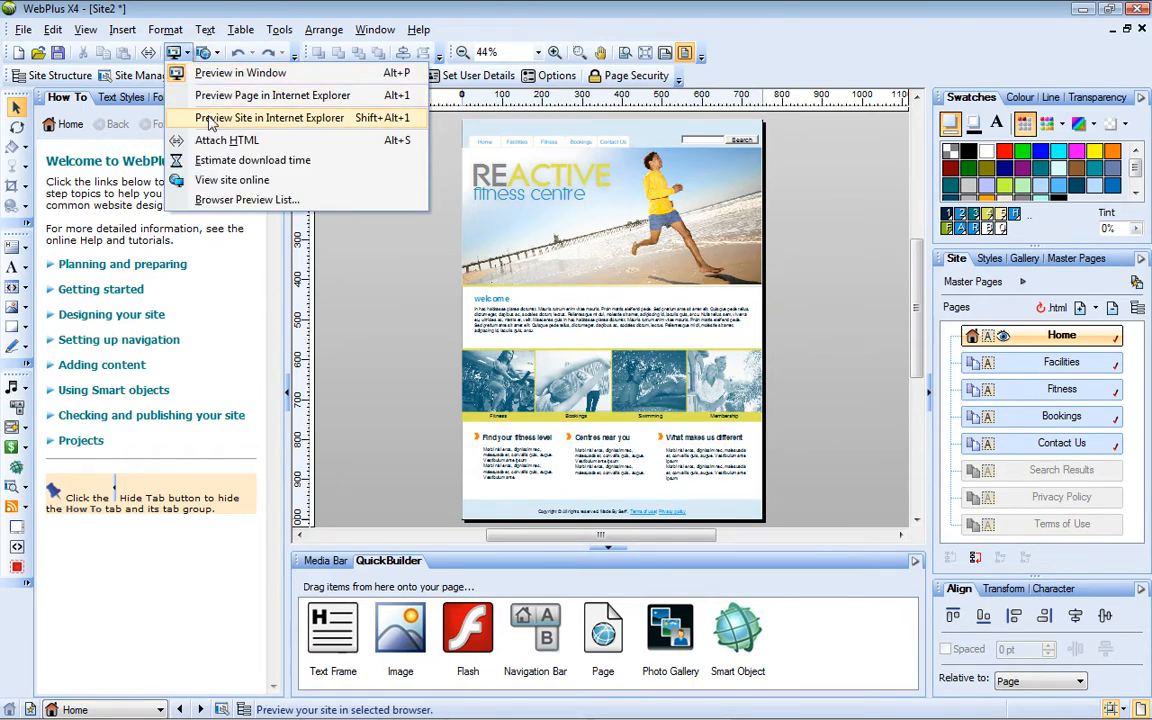
pyautogui.click(270, 118)
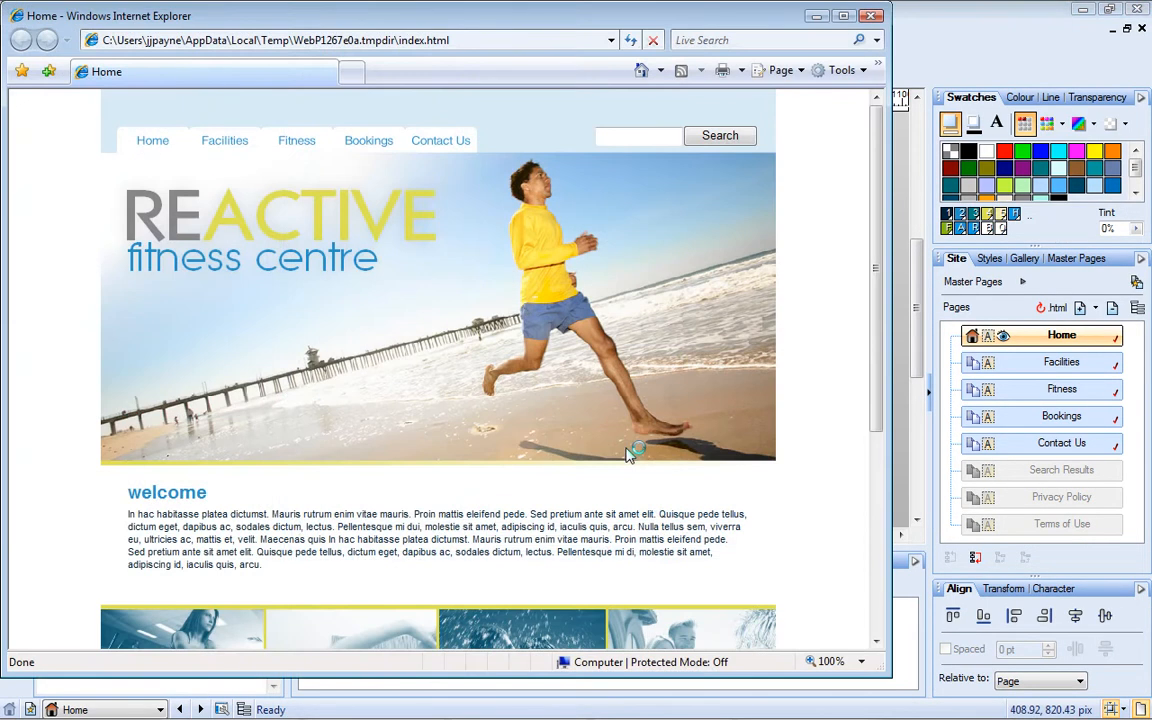
pyautogui.click(224, 140)
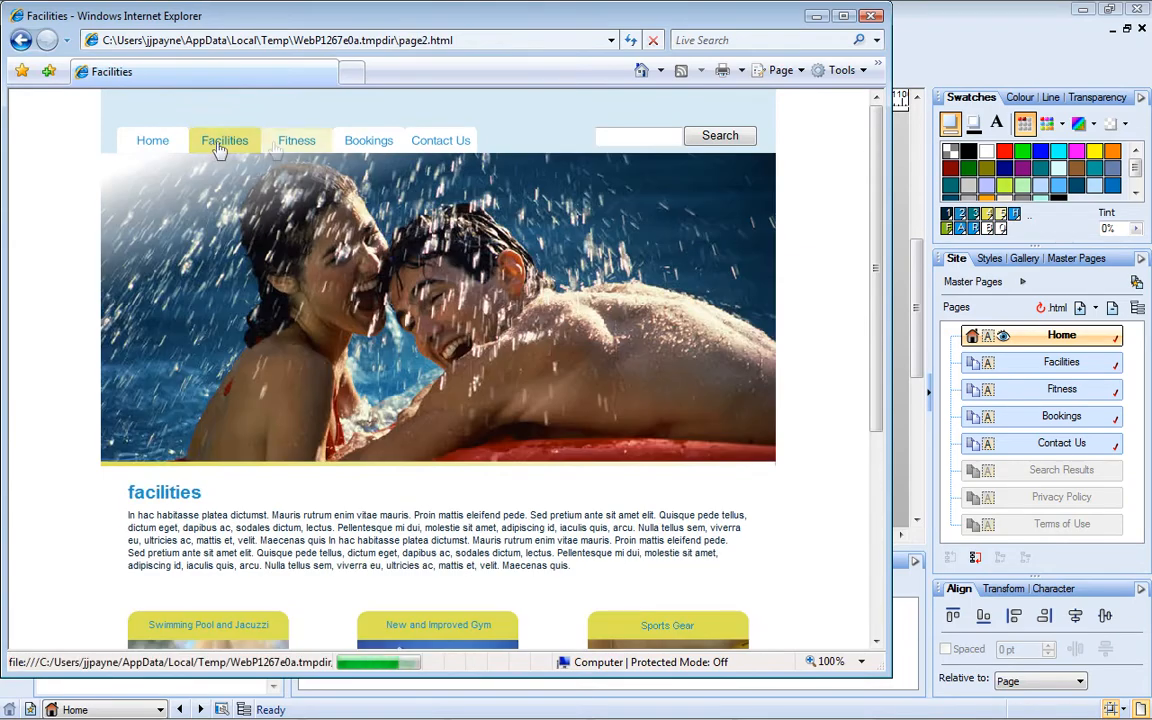
pyautogui.click(440, 140)
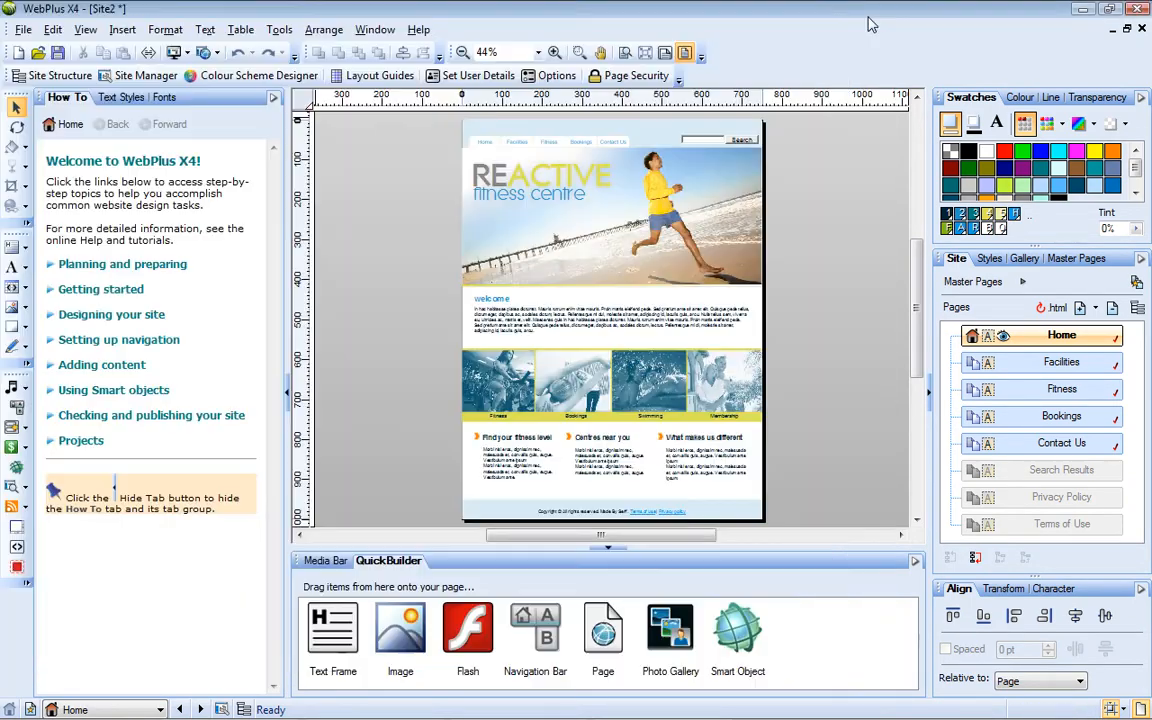
pyautogui.moveTo(797, 108)
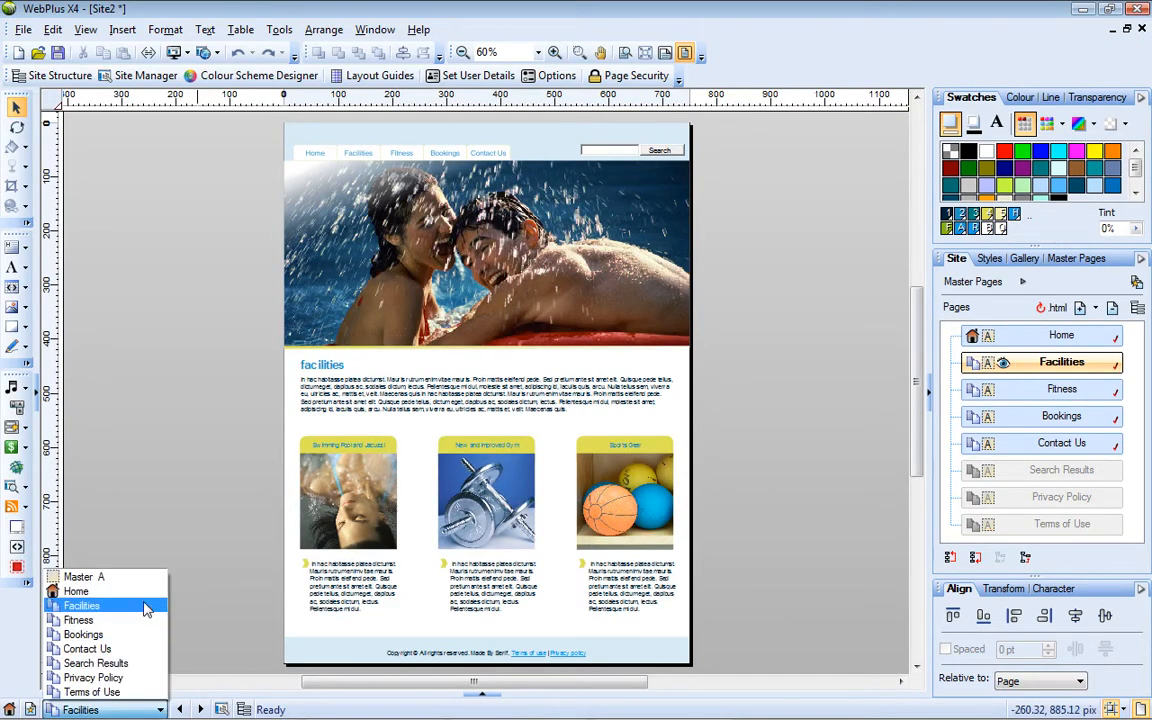
pyautogui.click(81, 605)
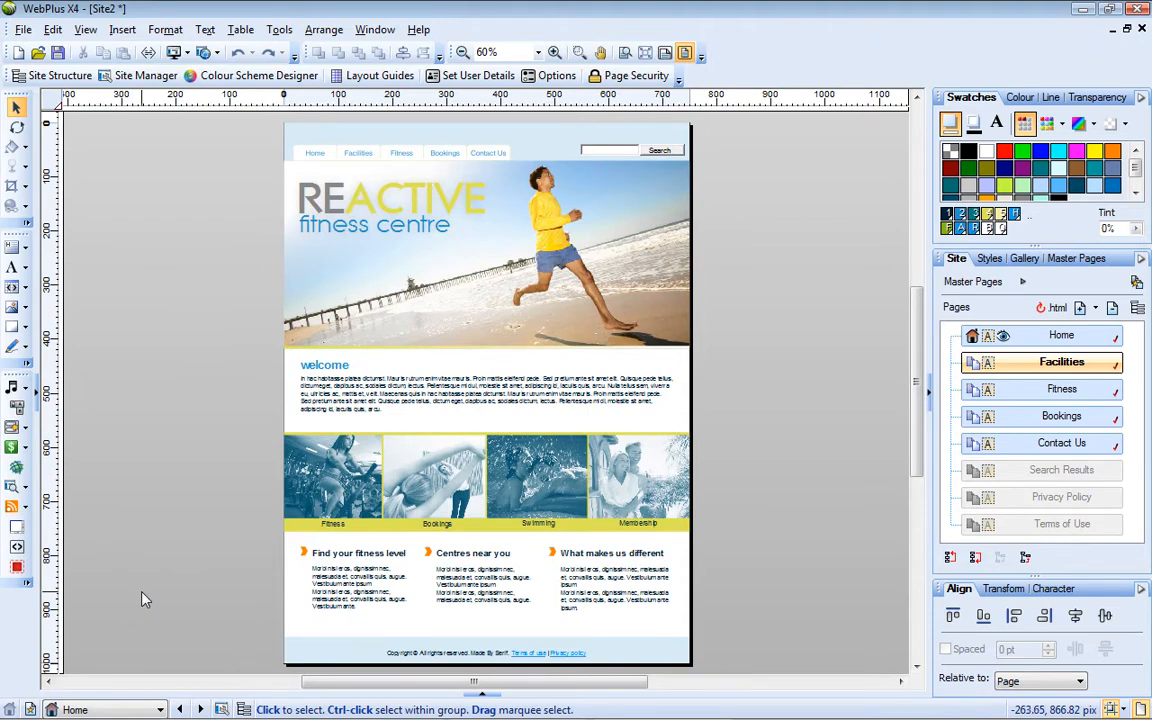
pyautogui.click(1061, 335)
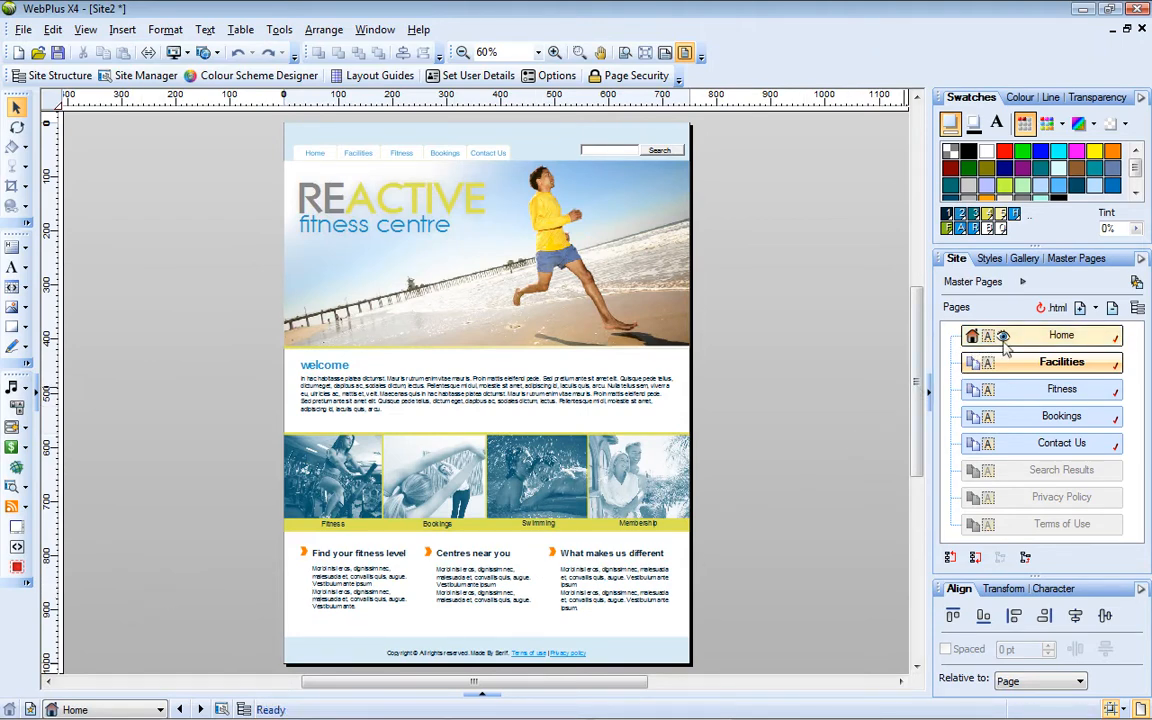
pyautogui.moveTo(1005, 348)
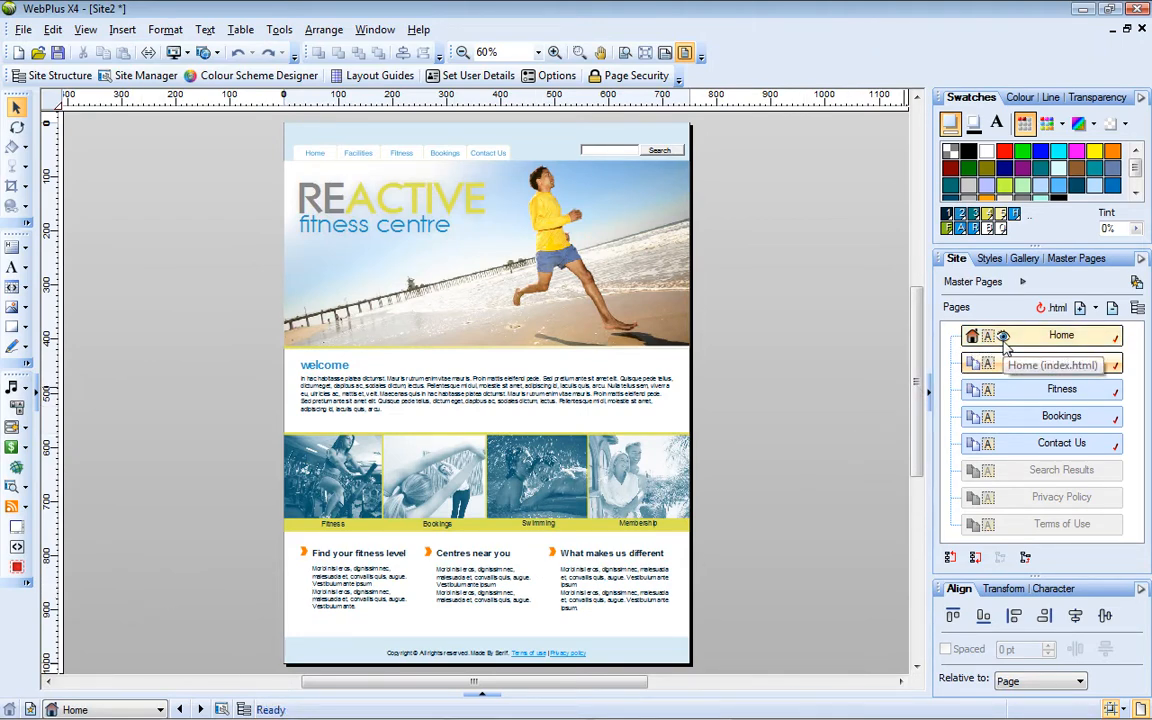
pyautogui.click(1061, 361)
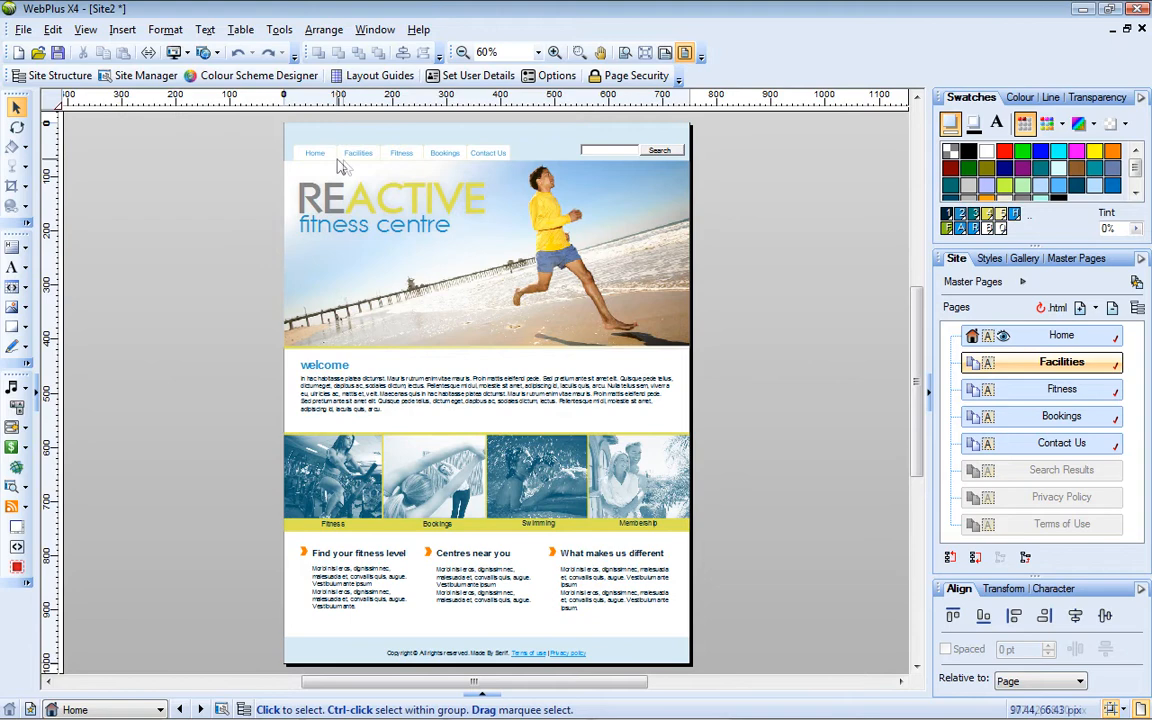
pyautogui.moveTo(766, 231)
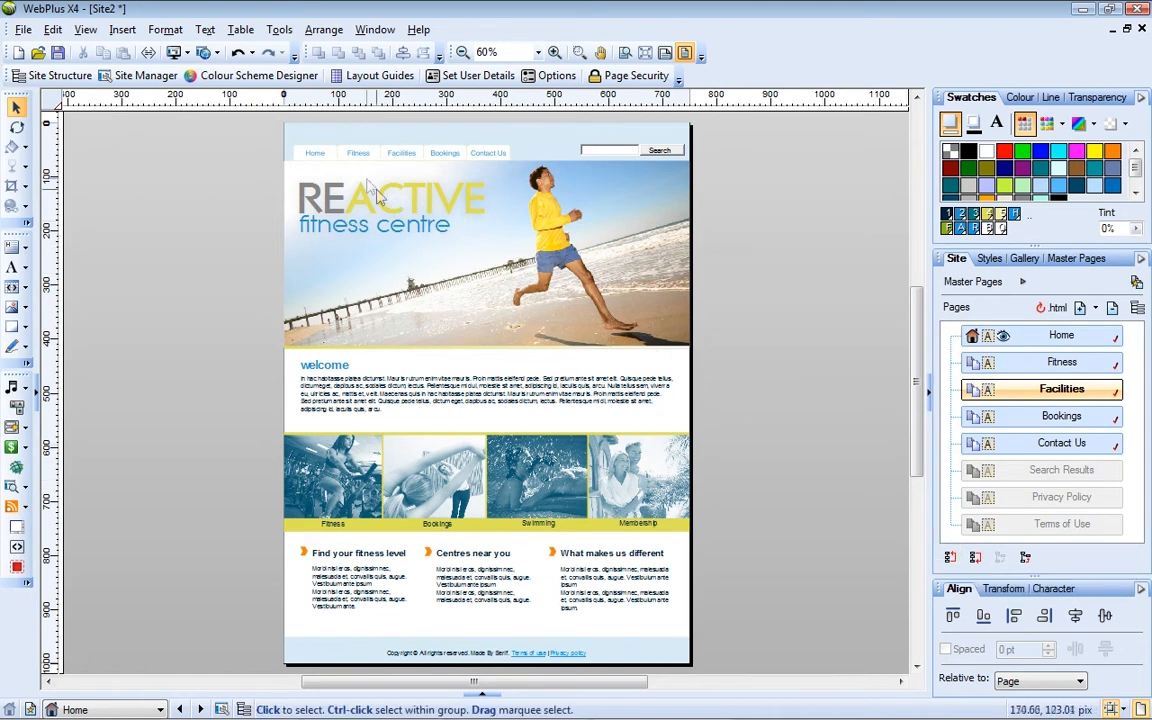
pyautogui.moveTo(407, 172)
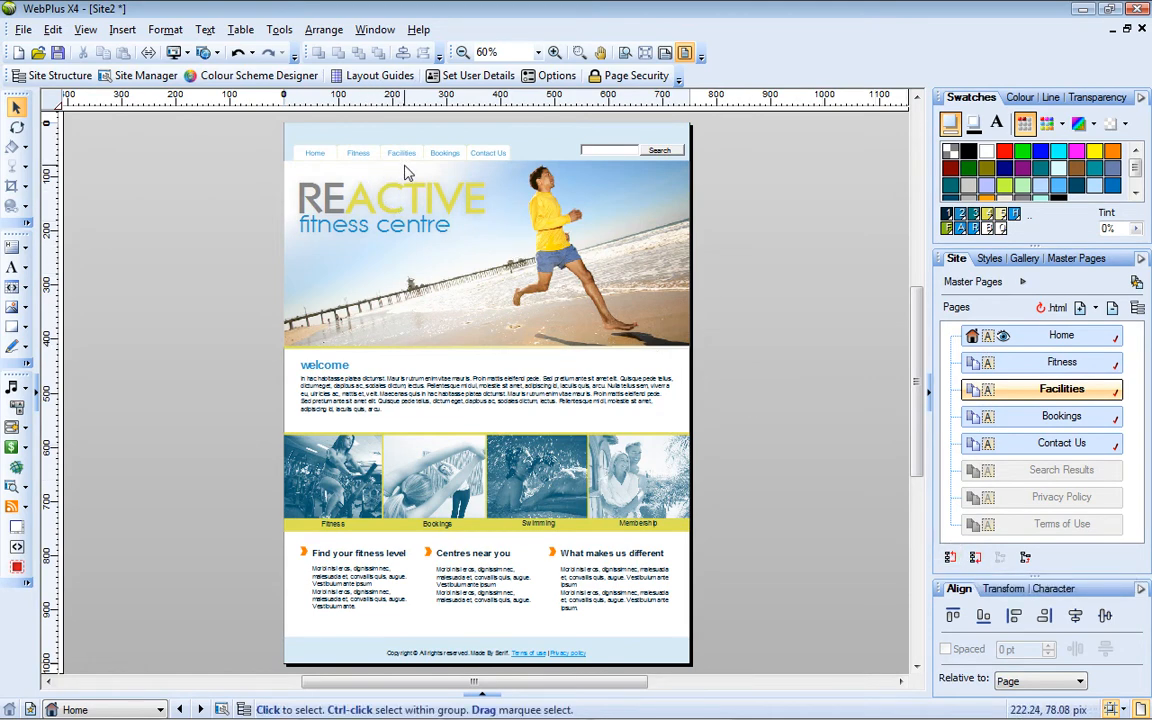
# Bring up the page options menu for the Fitness page in the Site tab.
pyautogui.rightClick(1061, 362)
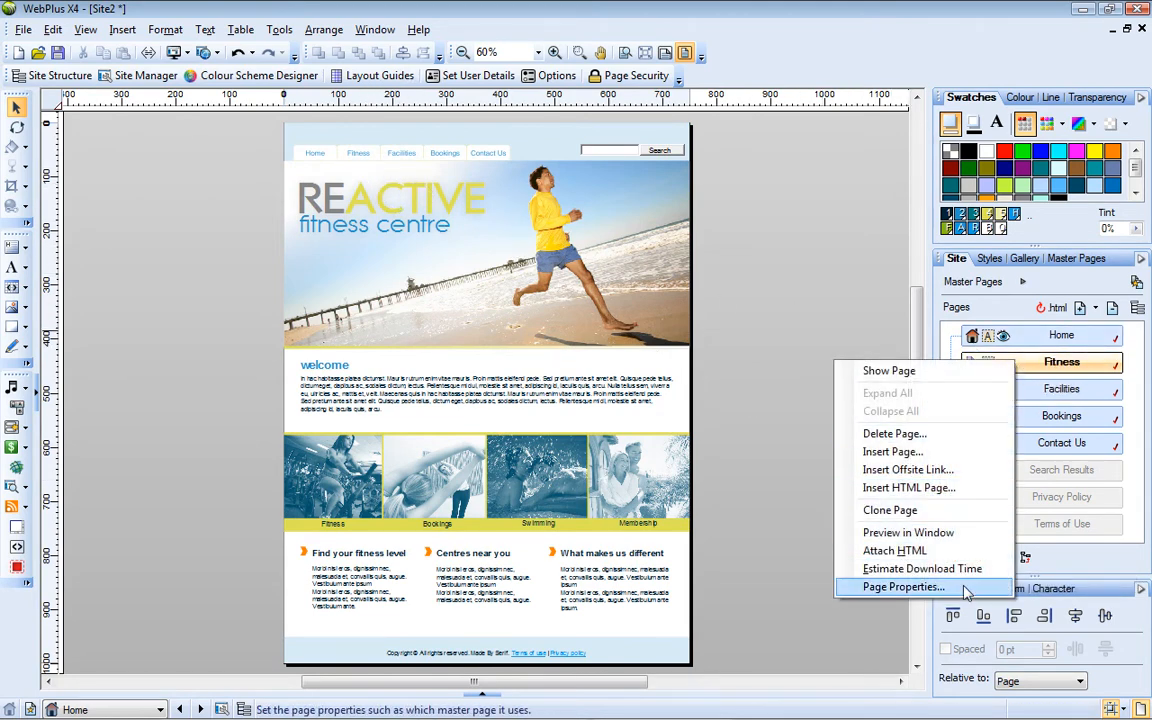
# Rename the Fitness page to Fitness Classes through its Page Properties.
pyautogui.click(903, 587)
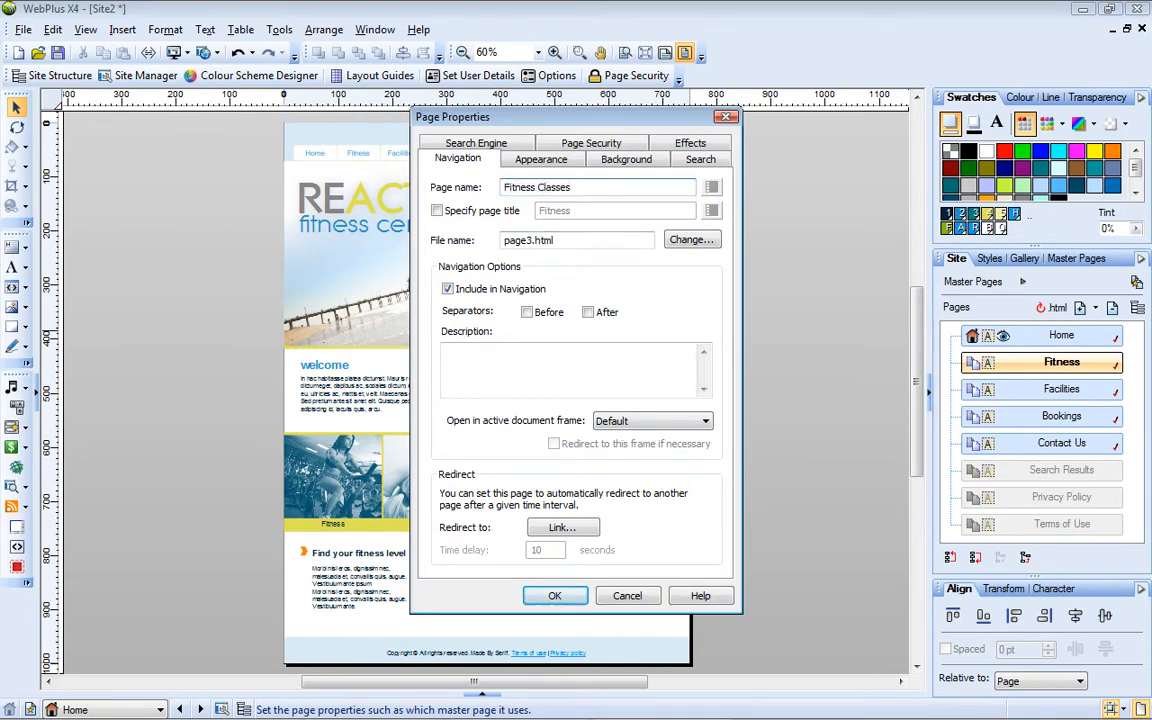
pyautogui.click(555, 595)
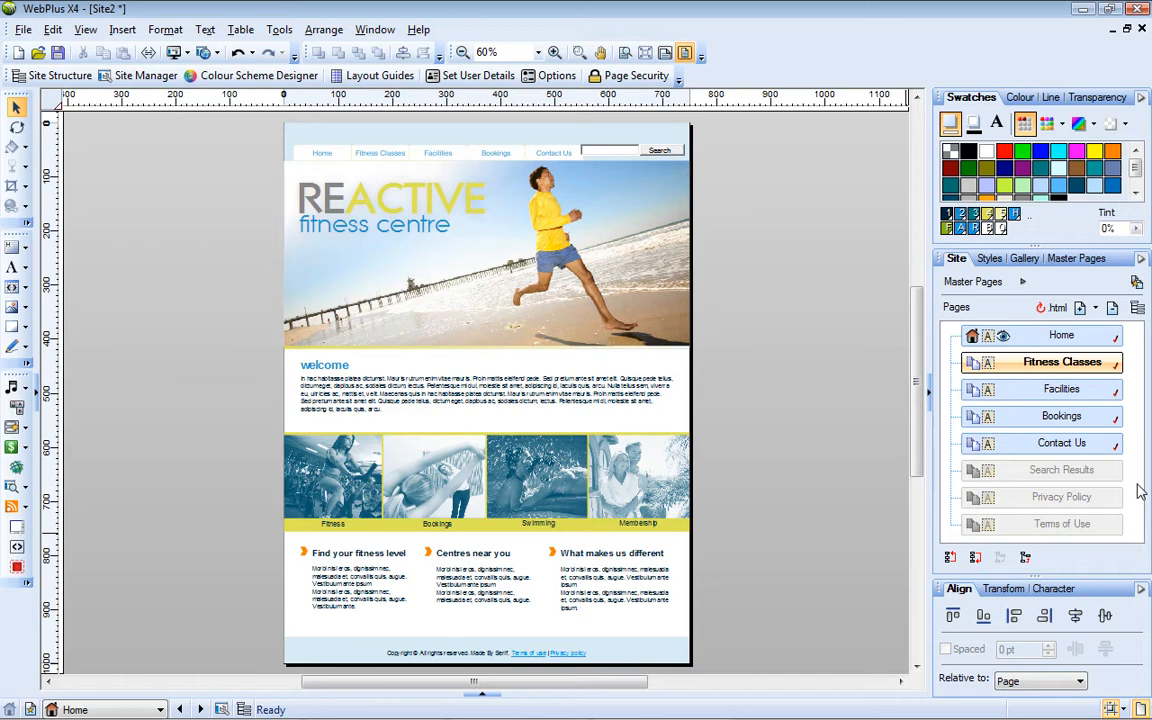
# Exclude the Contact Us page from site navigation via its Page Properties.
pyautogui.rightClick(1061, 443)
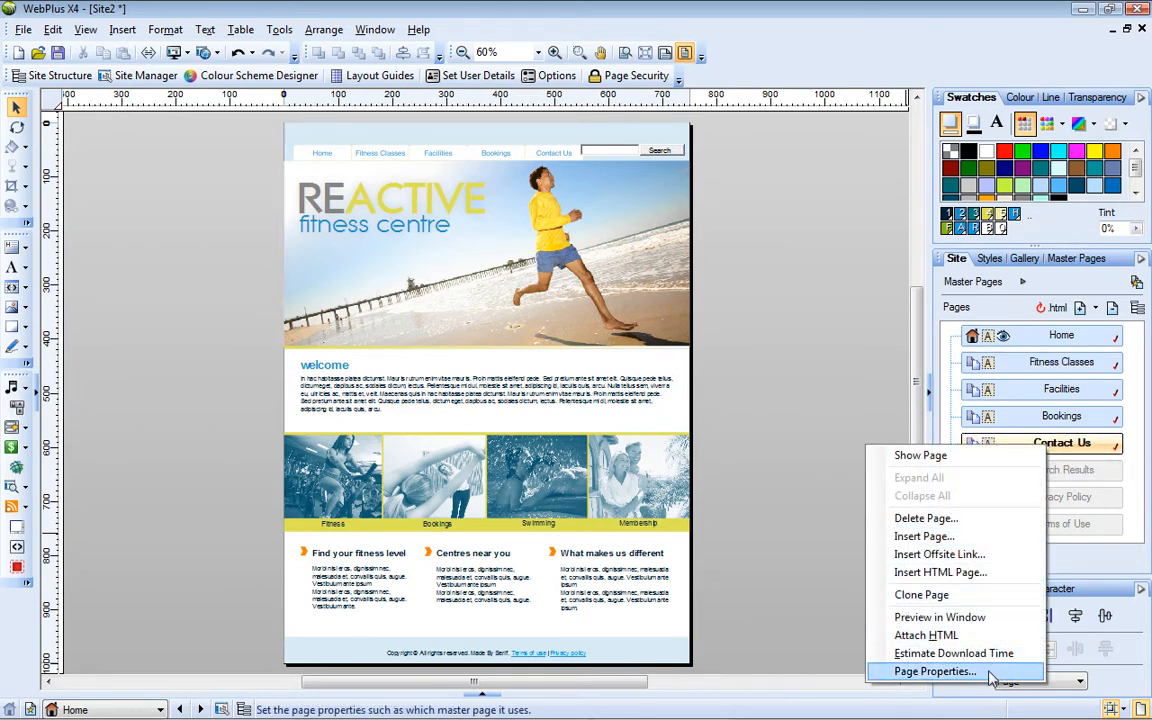
pyautogui.click(934, 671)
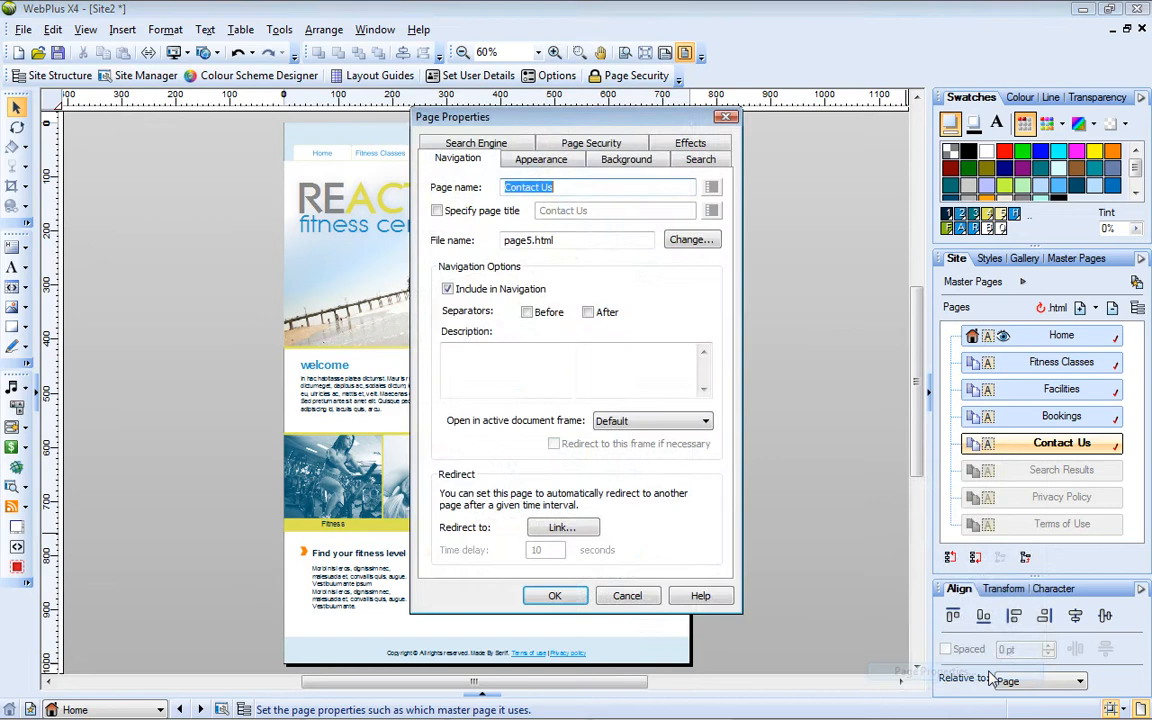
pyautogui.click(448, 289)
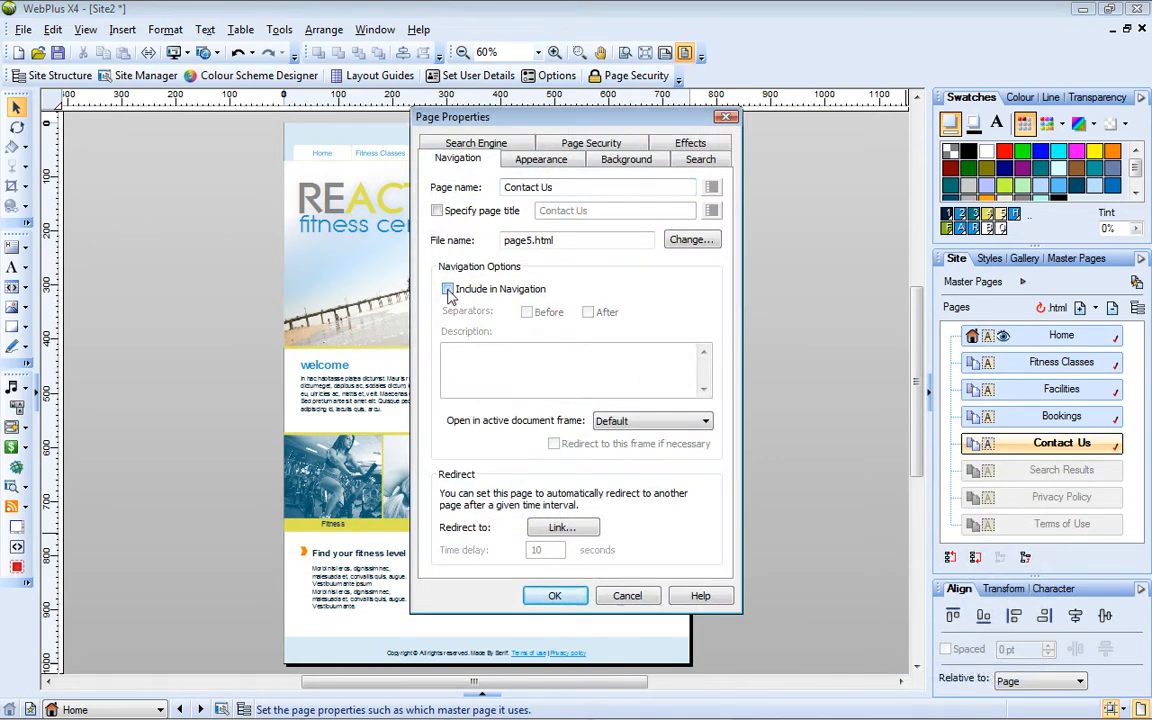
pyautogui.click(554, 595)
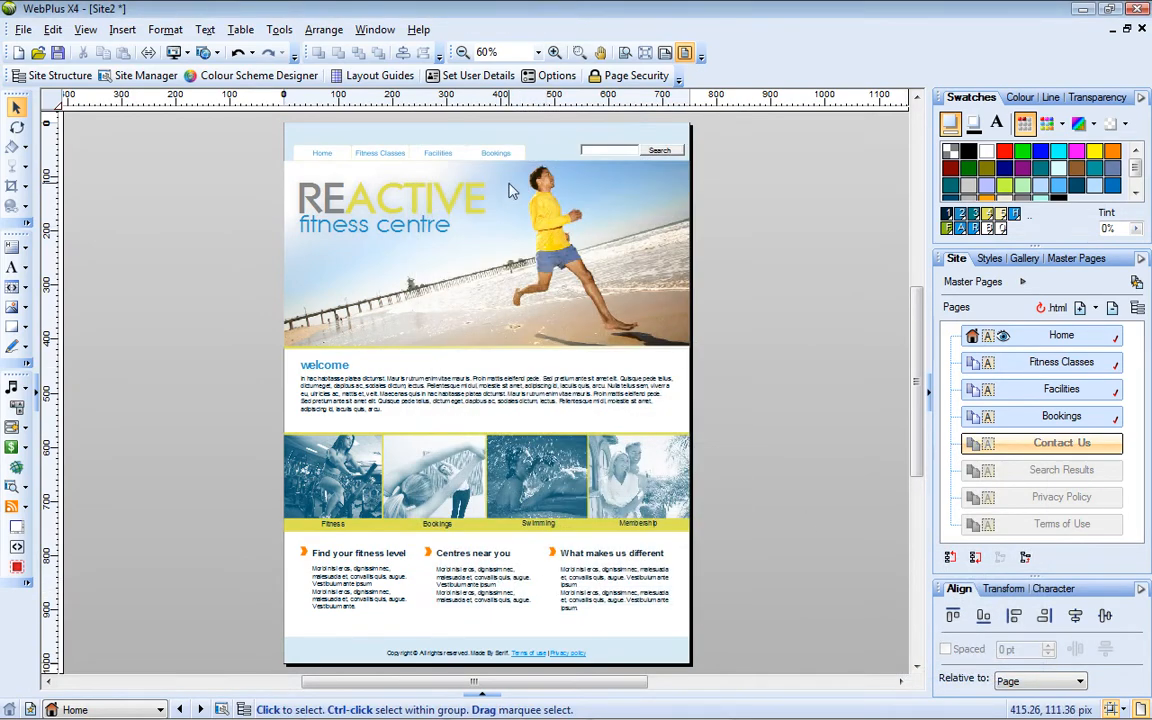
pyautogui.moveTo(540, 168)
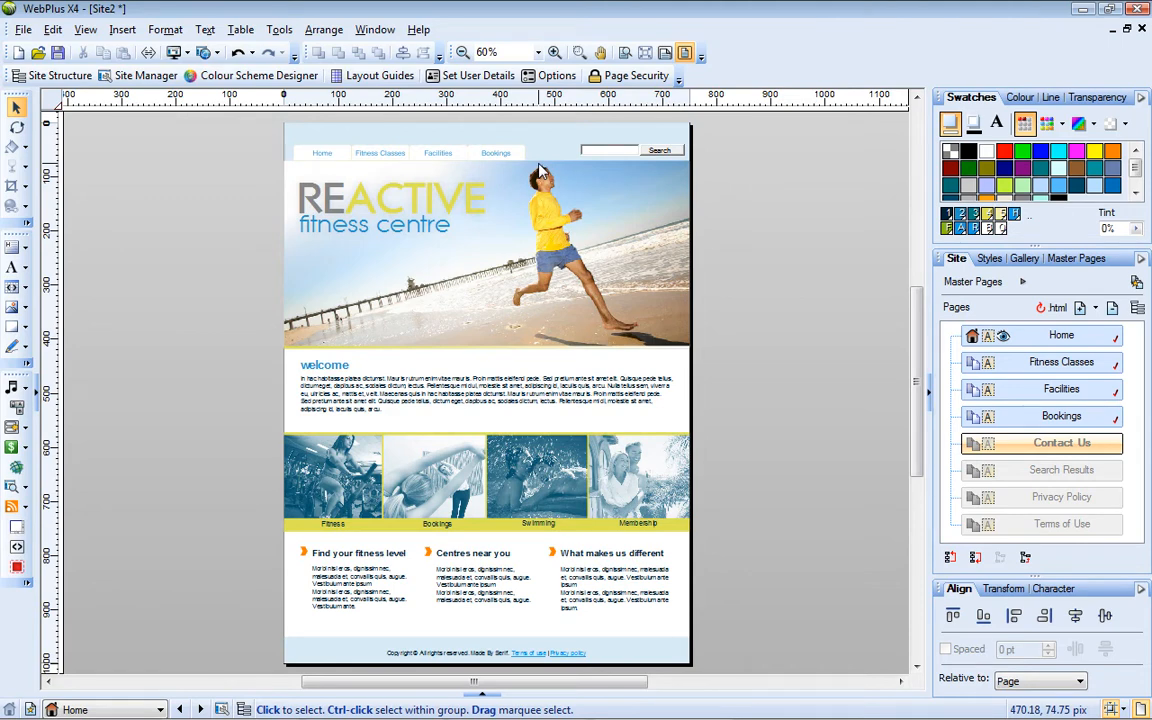
pyautogui.moveTo(619, 270)
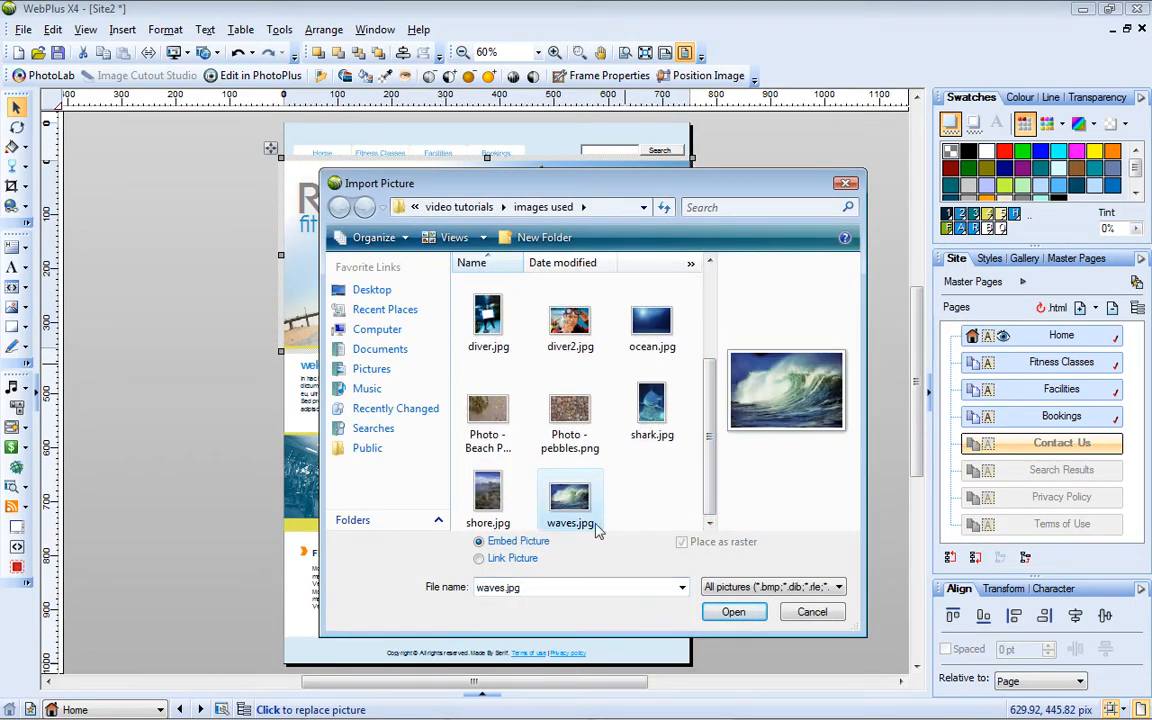
# Replace the banner photo with the woman meditating on a beach and reposition it.
pyautogui.click(733, 611)
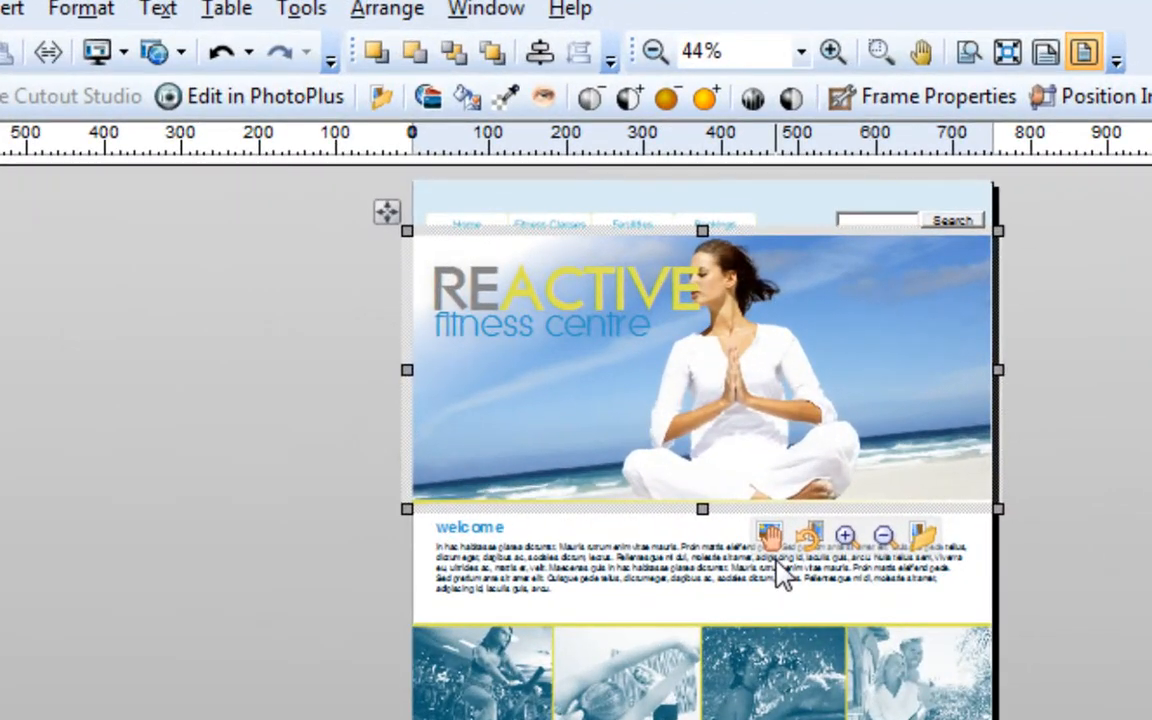
pyautogui.moveTo(865, 575)
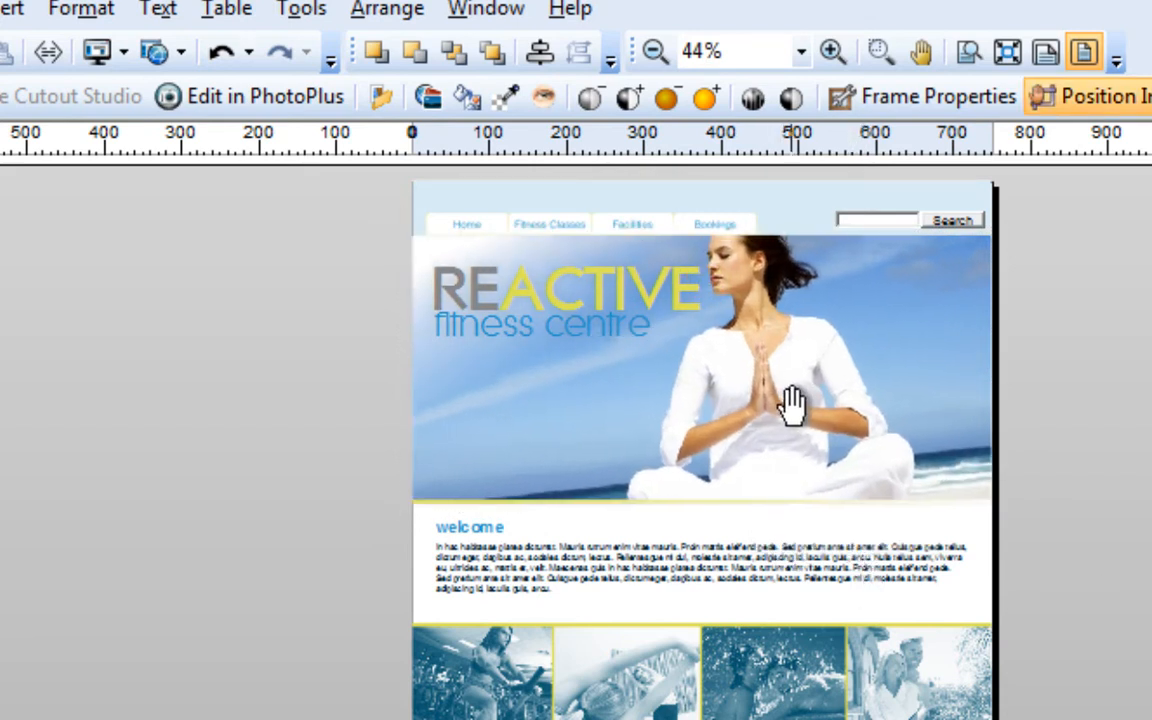
pyautogui.click(790, 405)
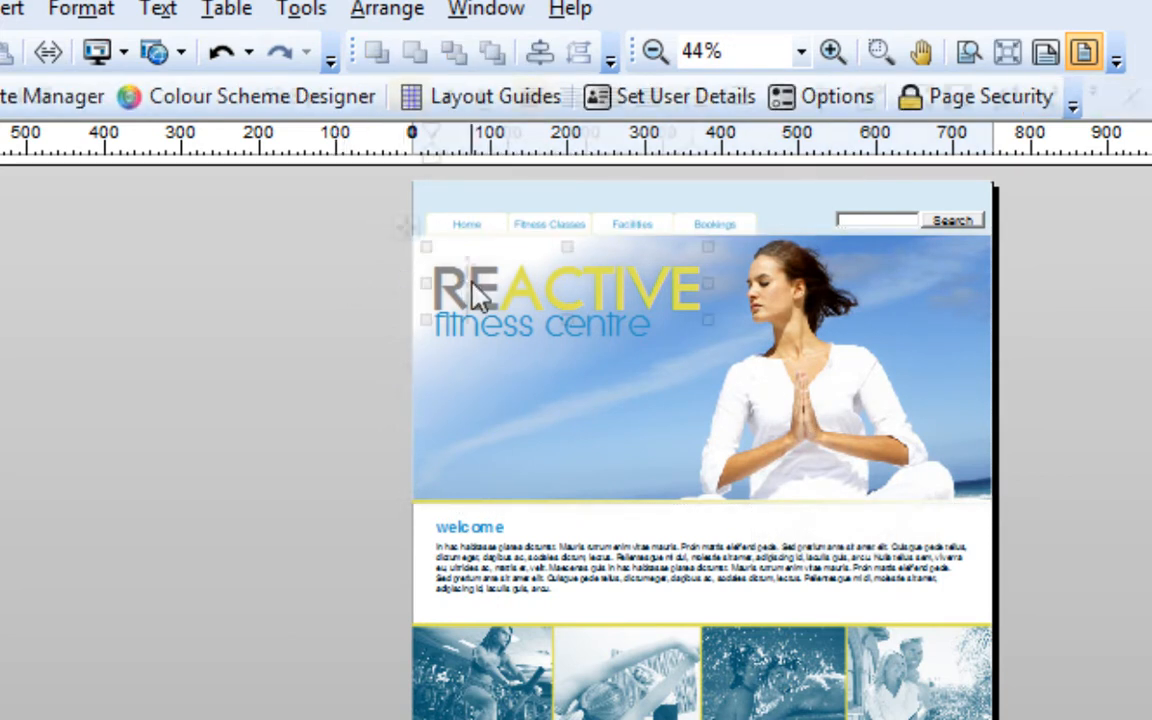
# Retype the banner heading as WellBeing in place of REACTIVE.
pyautogui.write('Well')
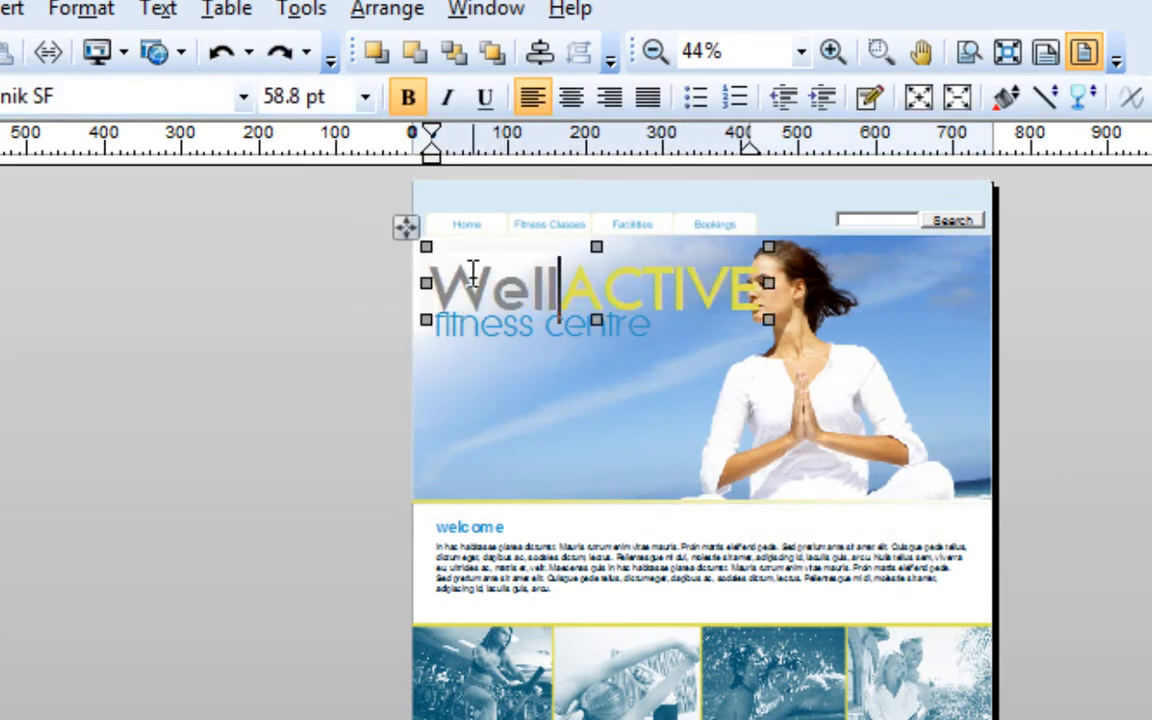
pyautogui.write('Being')
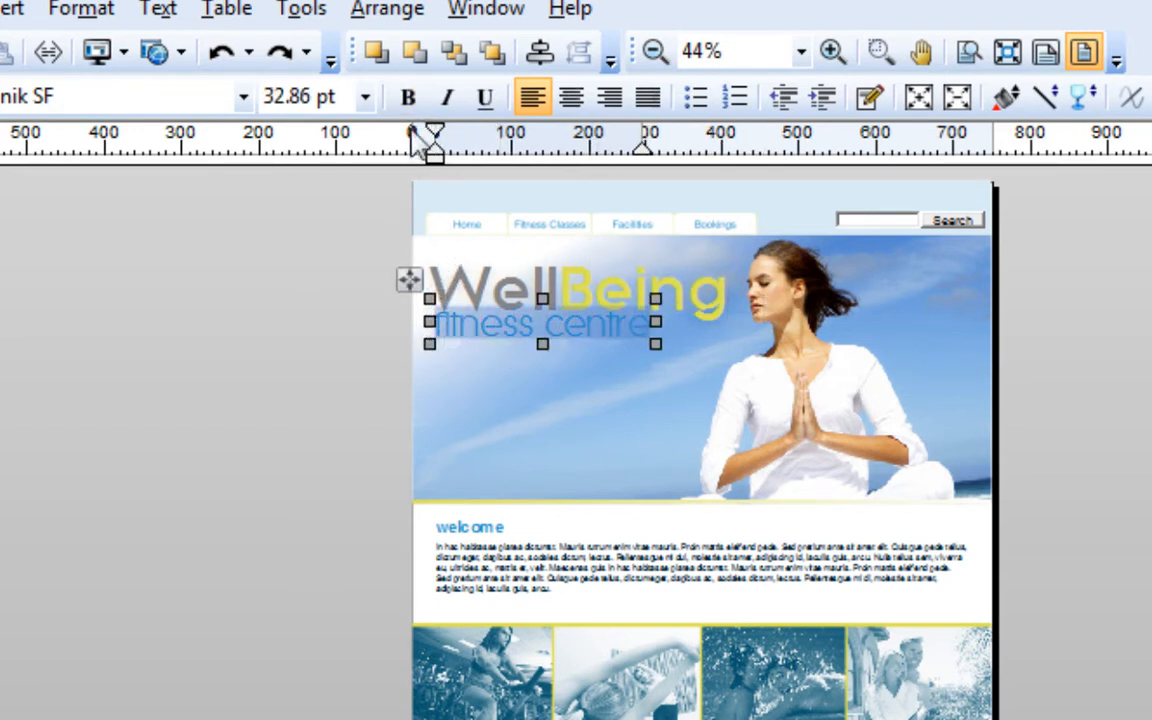
pyautogui.click(364, 97)
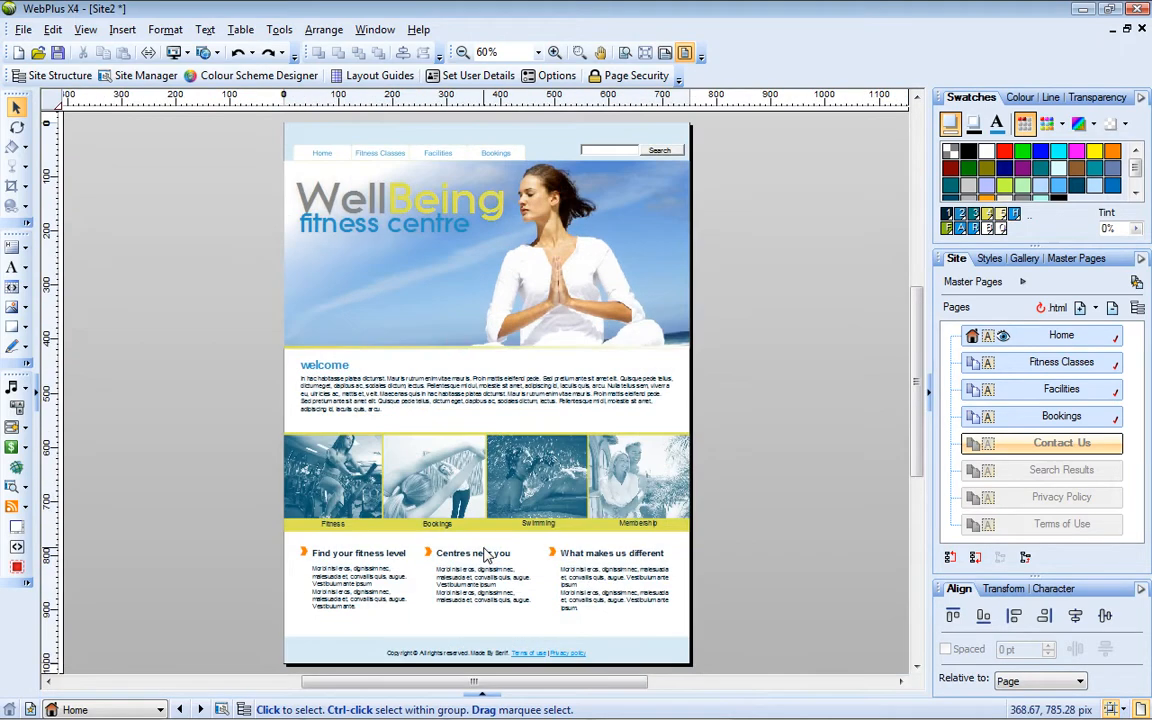
pyautogui.moveTo(668, 533)
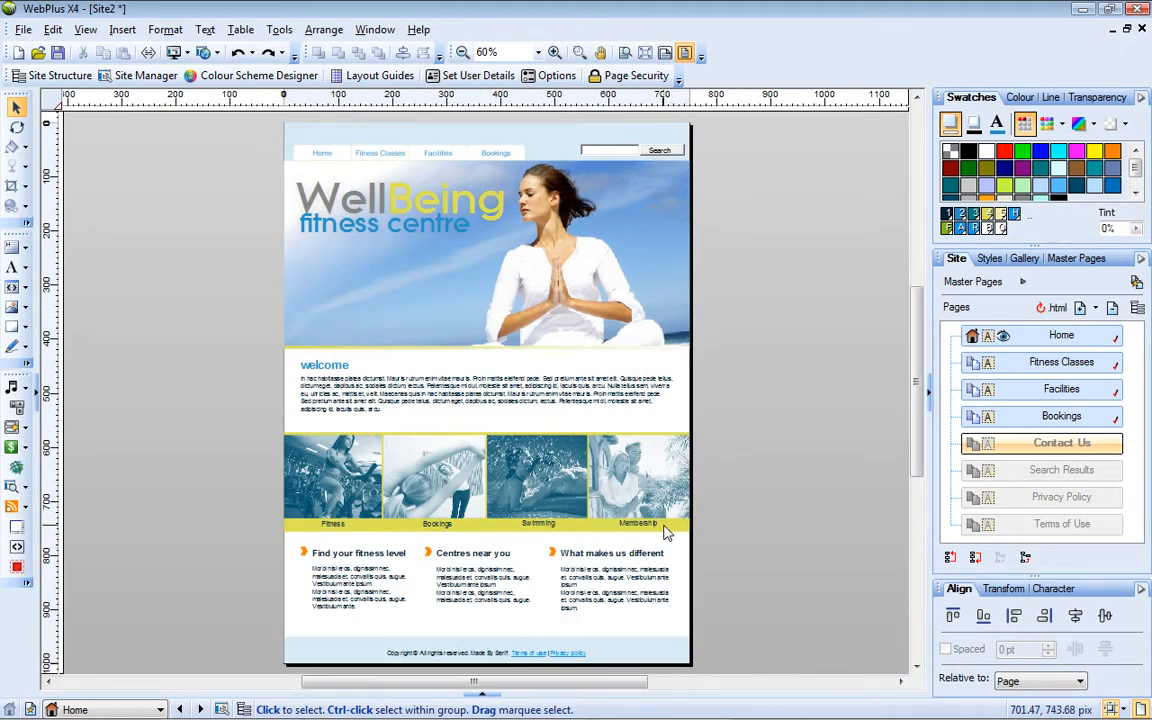
pyautogui.moveTo(1085, 308)
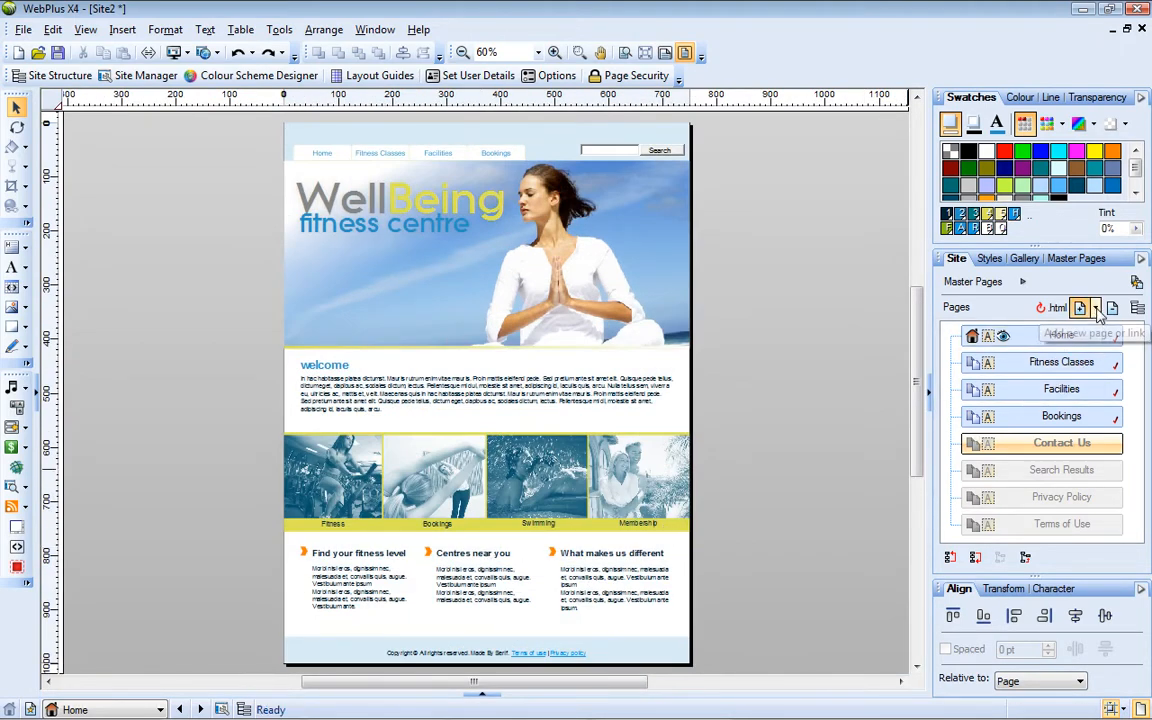
# Add the Reactive template's Blank Page to the site as a new template page.
pyautogui.click(1097, 307)
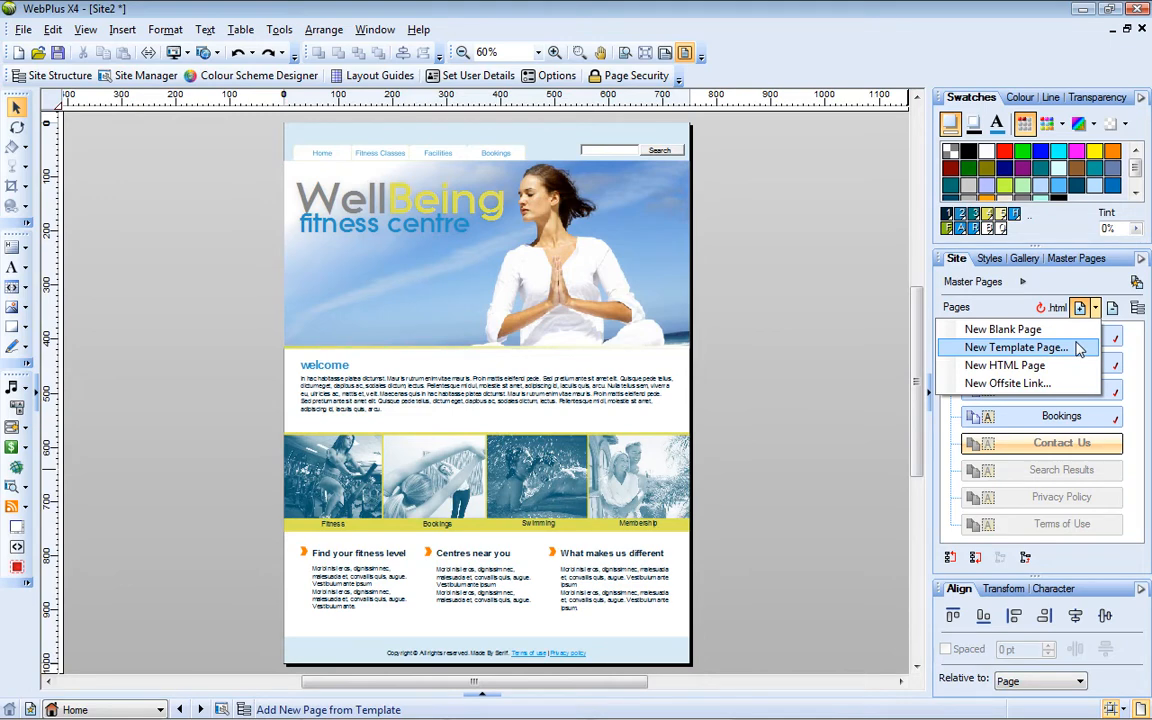
pyautogui.click(1016, 347)
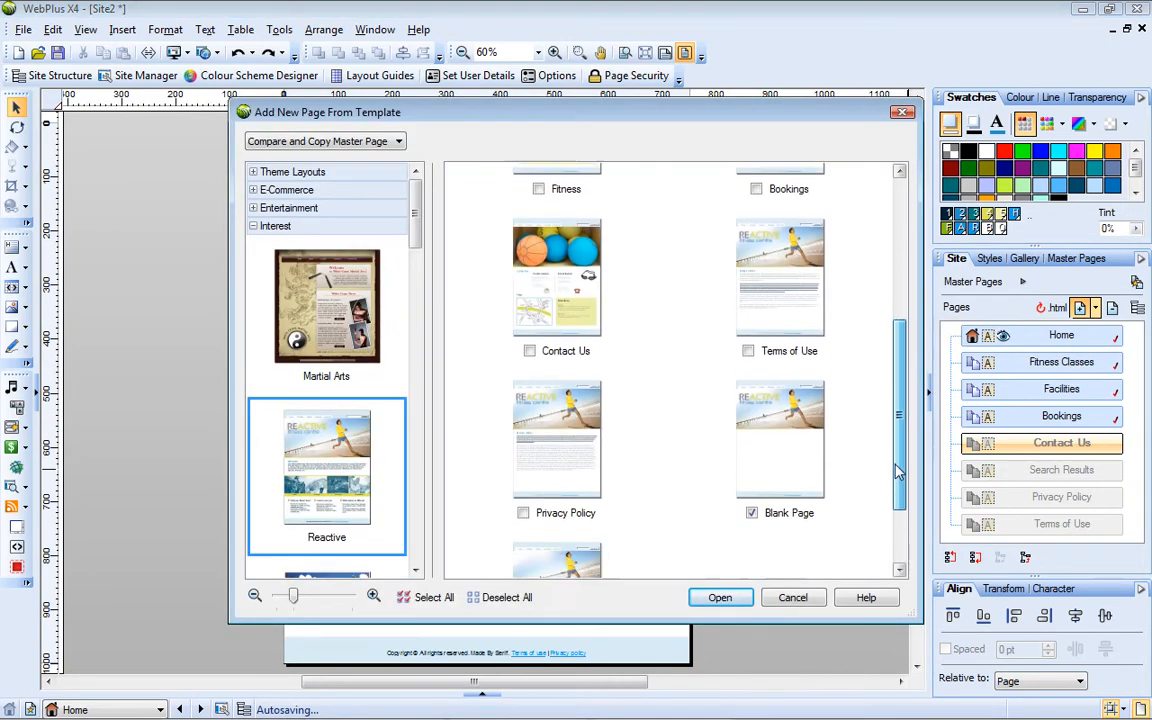
pyautogui.click(720, 597)
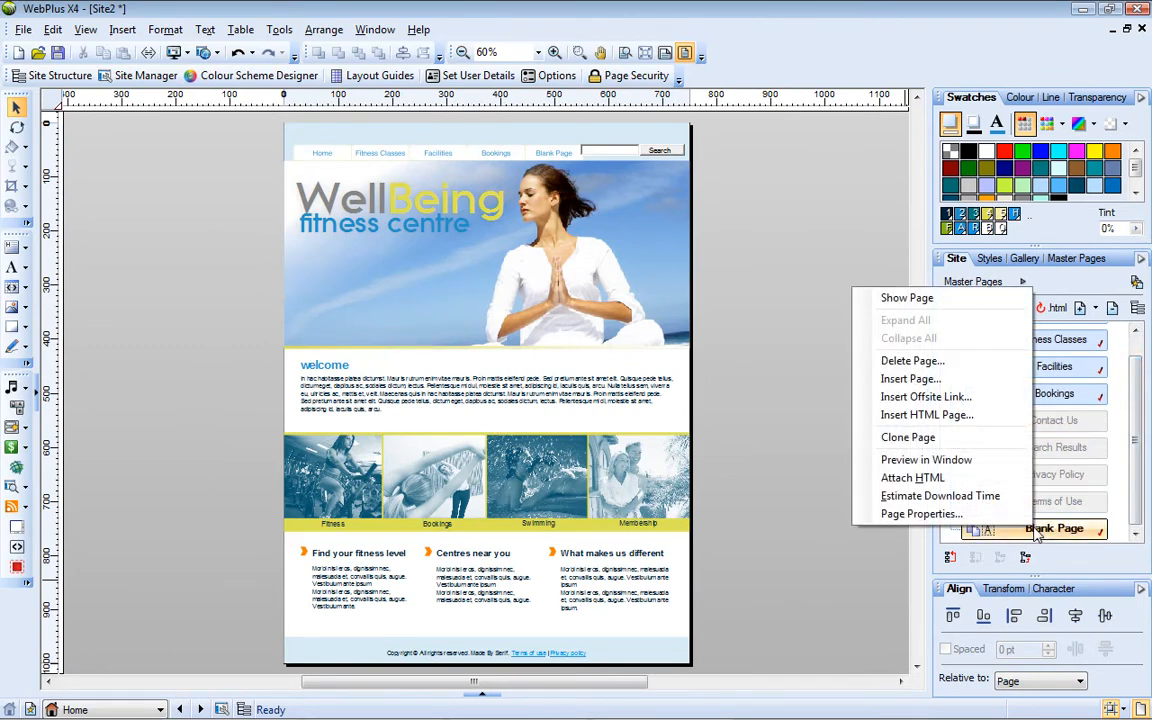
# Rename the new page Calendar and nest it as a child under Facilities.
pyautogui.click(920, 513)
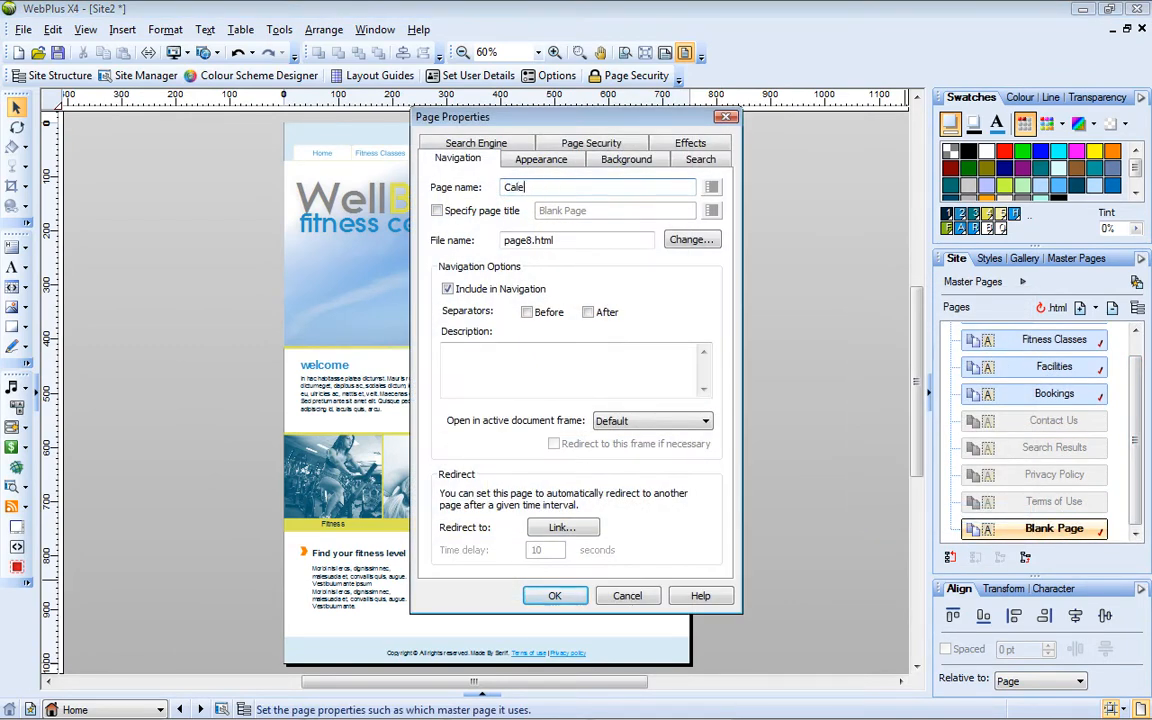
pyautogui.click(554, 595)
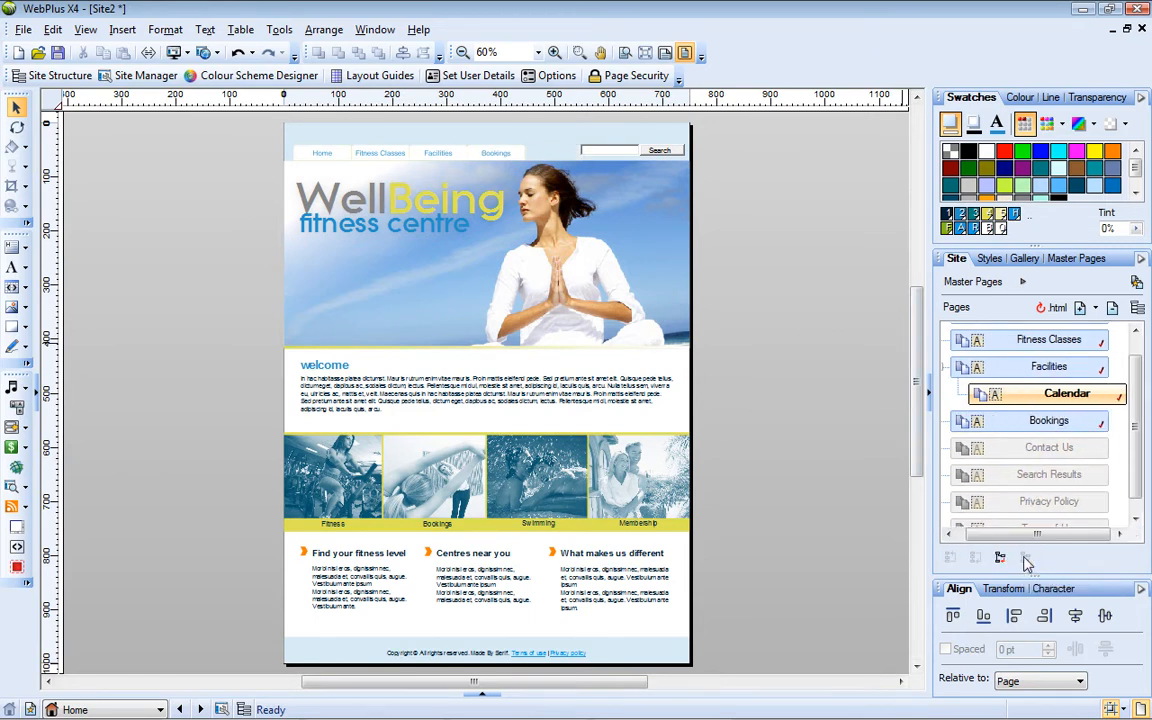
pyautogui.click(178, 53)
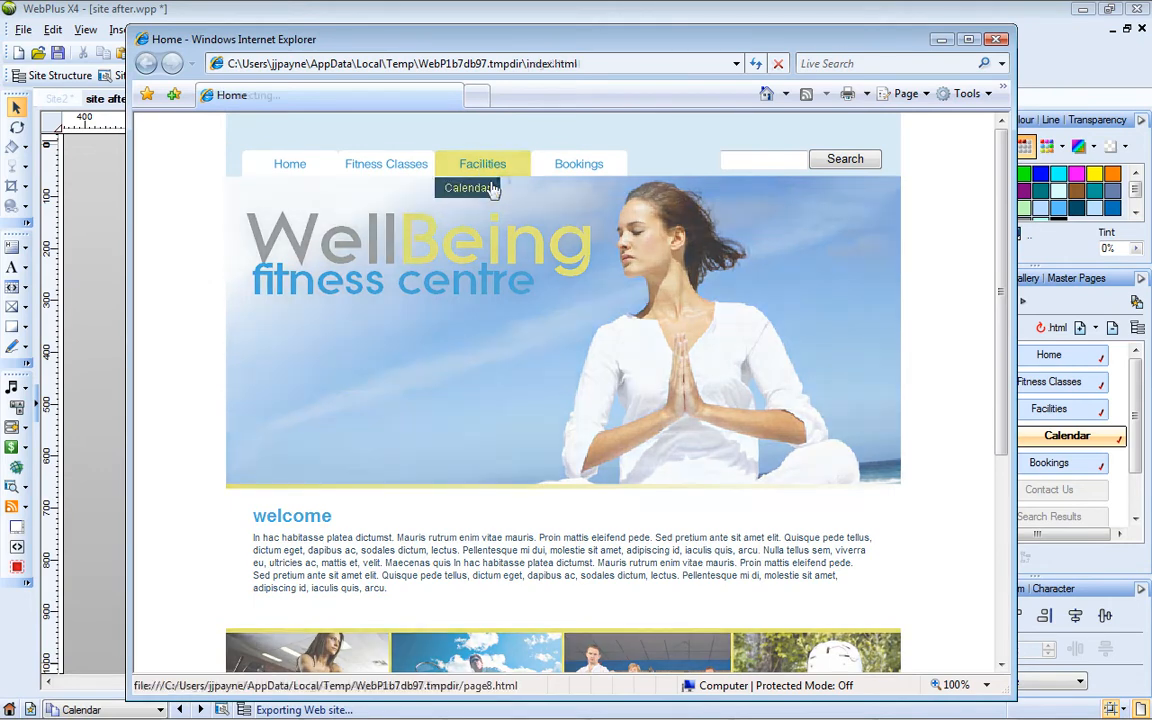
# Visit the Calendar page from the Facilities dropdown in the browser preview.
pyautogui.click(468, 188)
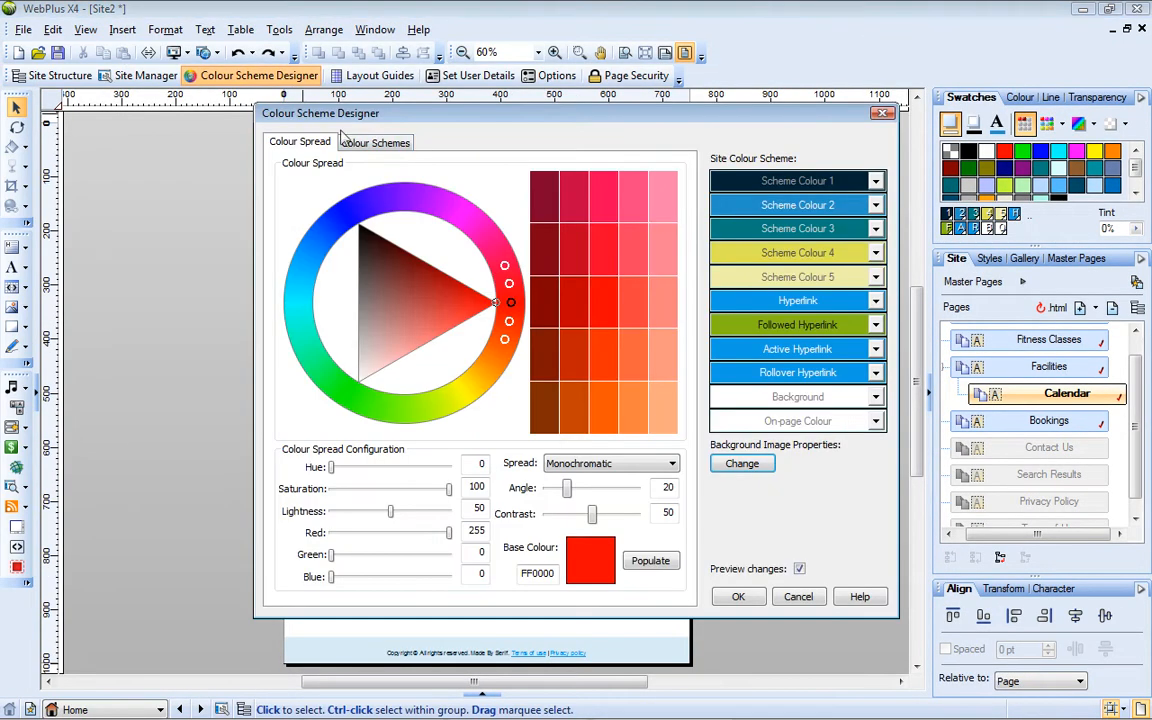
# Switch the site to the brown Chocolate colour scheme from the ready-made schemes list, after previewing Atlantis.
pyautogui.click(375, 142)
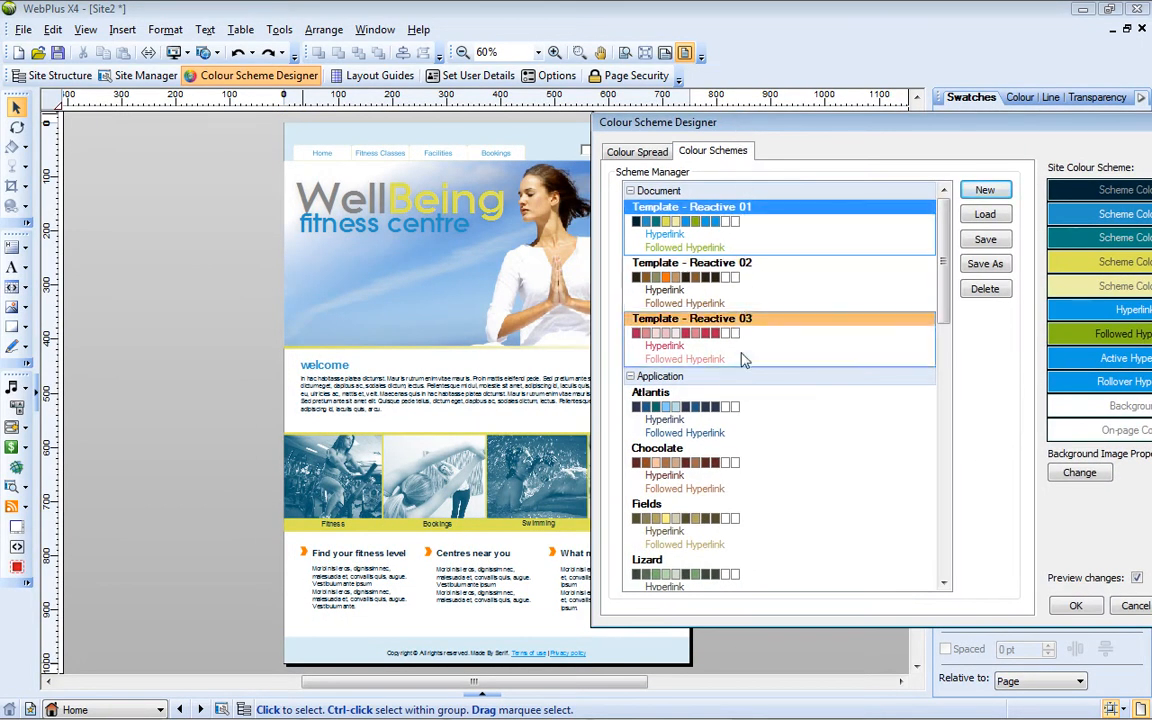
pyautogui.click(651, 391)
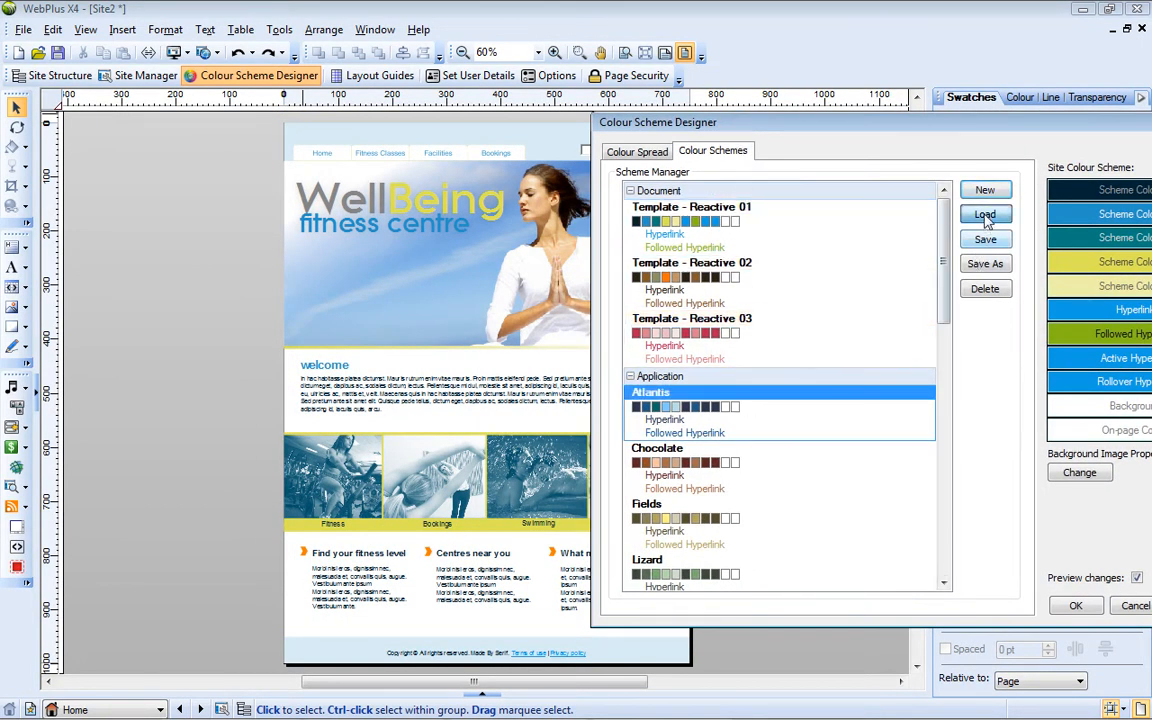
pyautogui.click(657, 448)
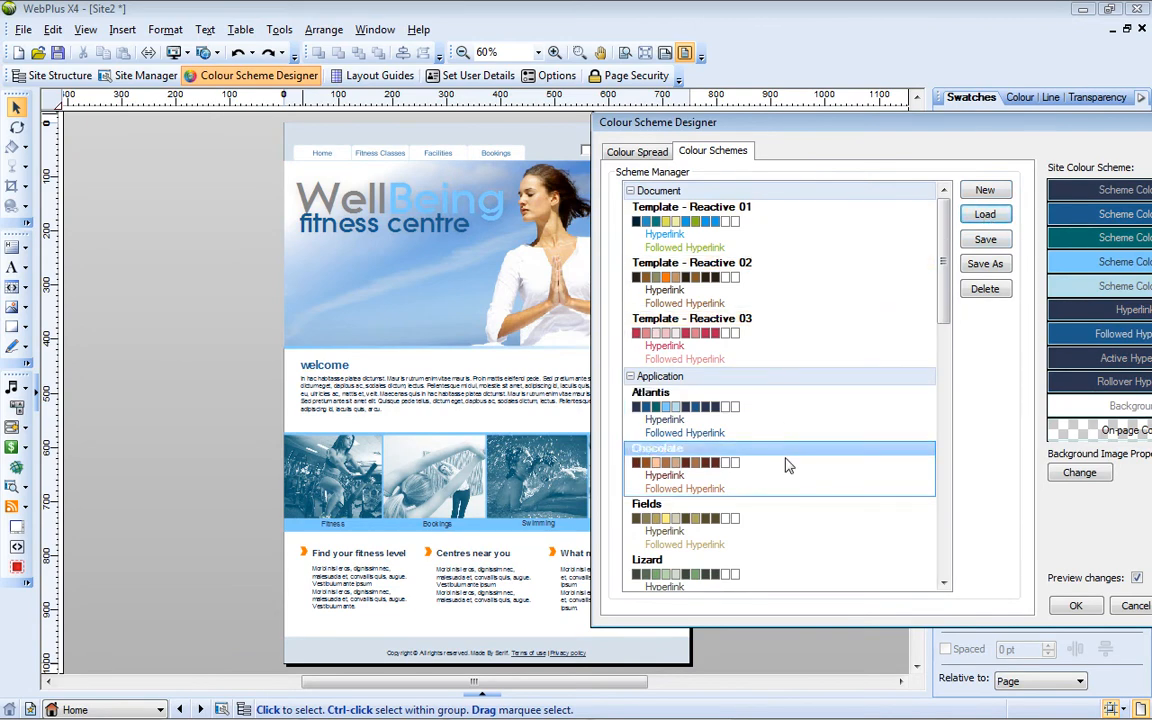
pyautogui.click(985, 213)
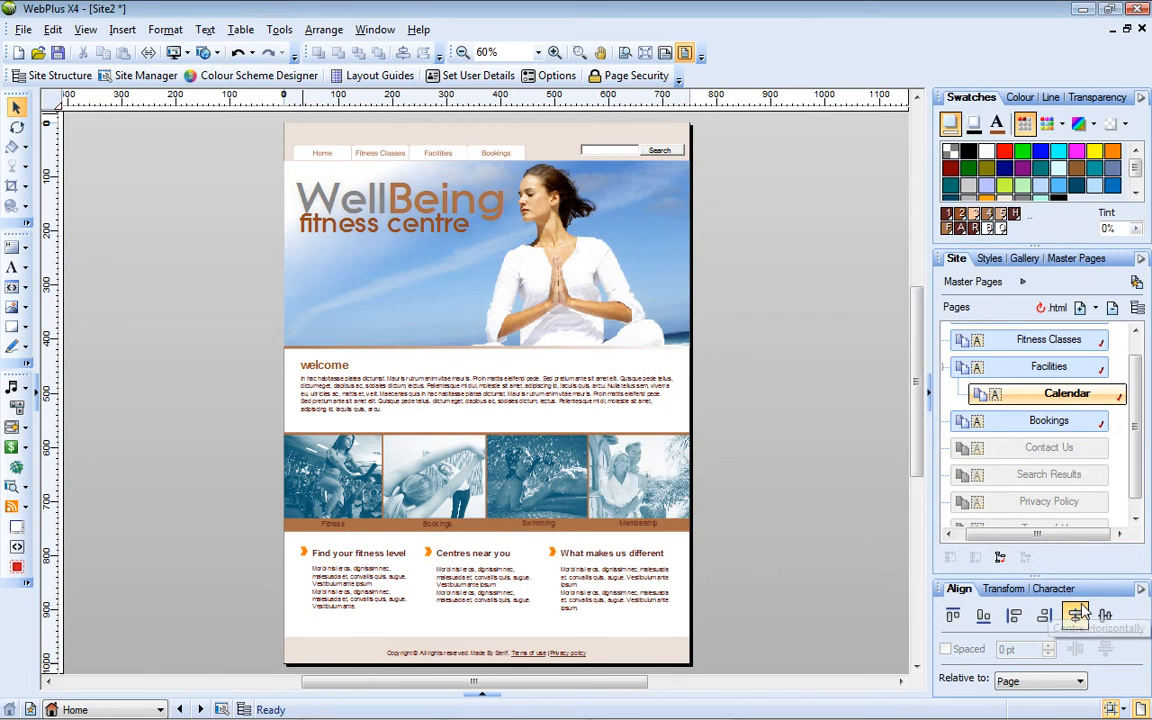
pyautogui.moveTo(1079, 614)
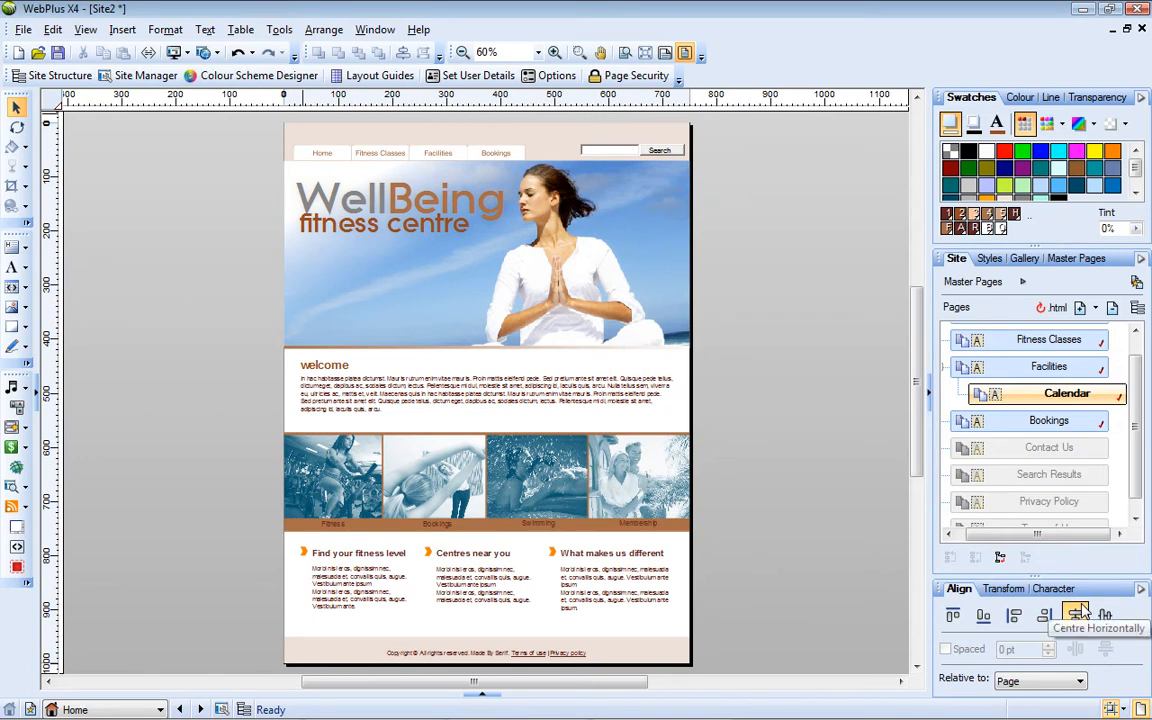